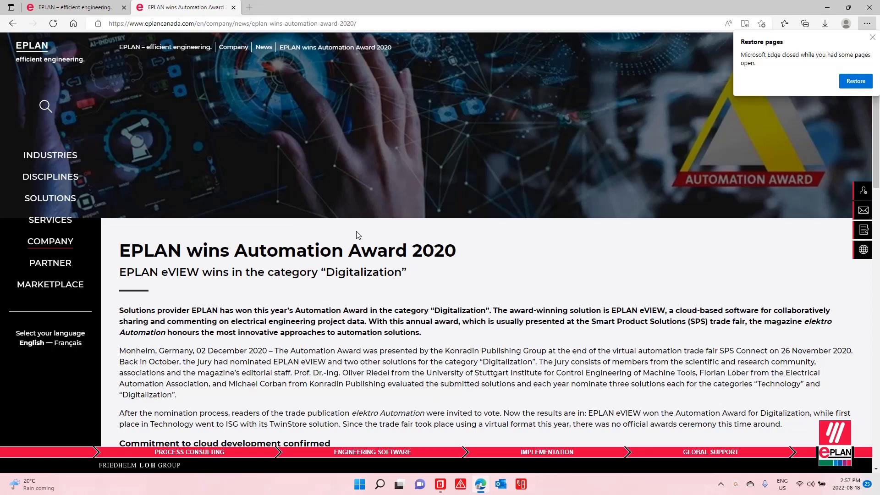
mouse_move(253, 103)
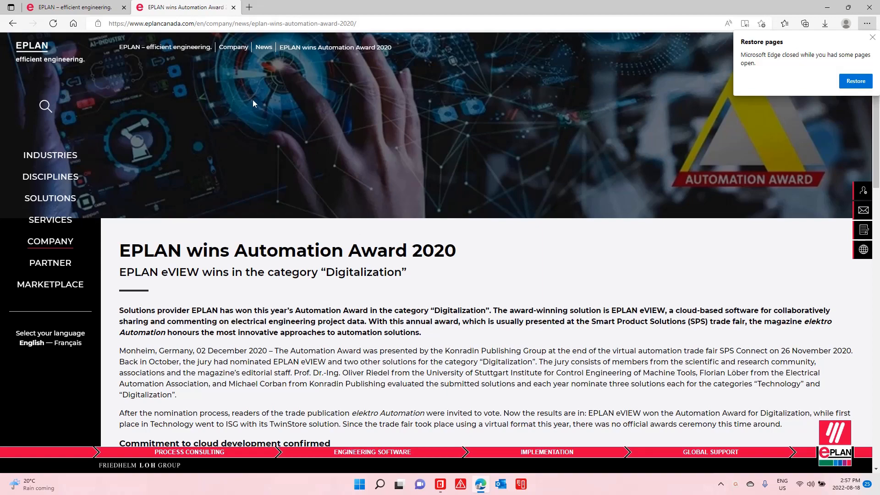
Return from the Automation Award article to the EPLAN Canada home page via the EPLAN logo
left_click(73, 6)
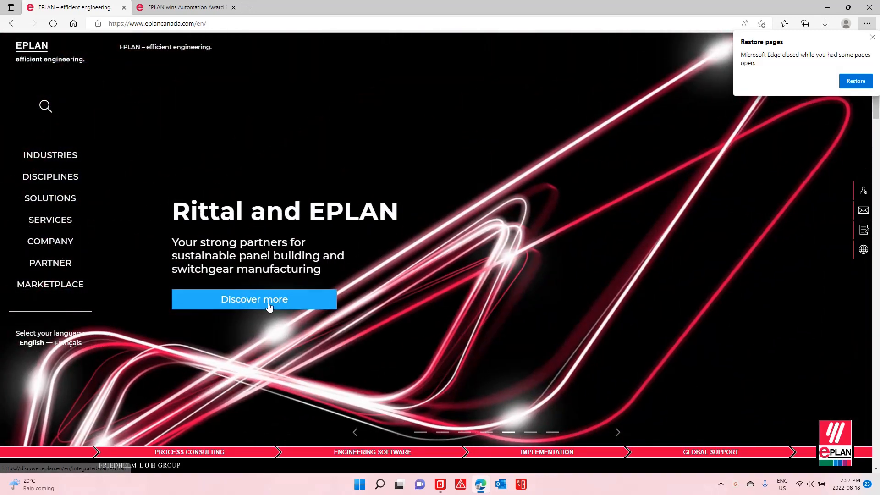
View the Rittal and EPLAN Panel Building 4.0 value chain page through its Engineering, Supply, Manufacturing and Operations stages
left_click(254, 299)
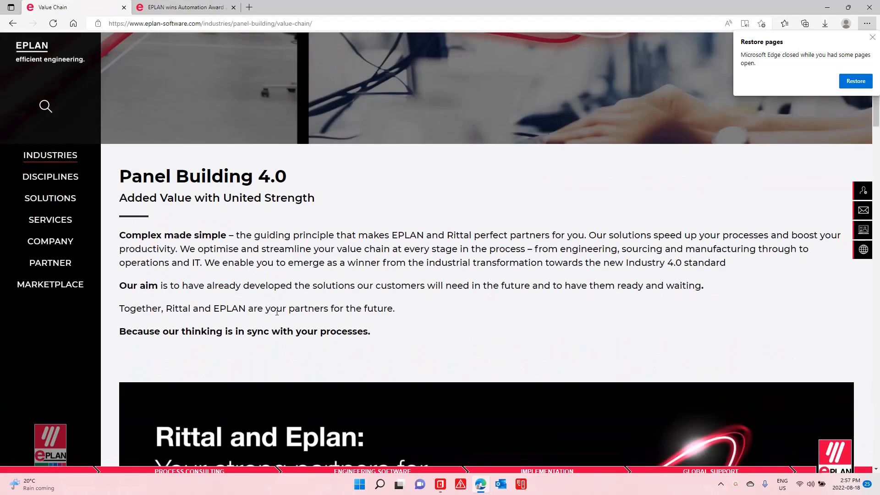
scroll("down", 3)
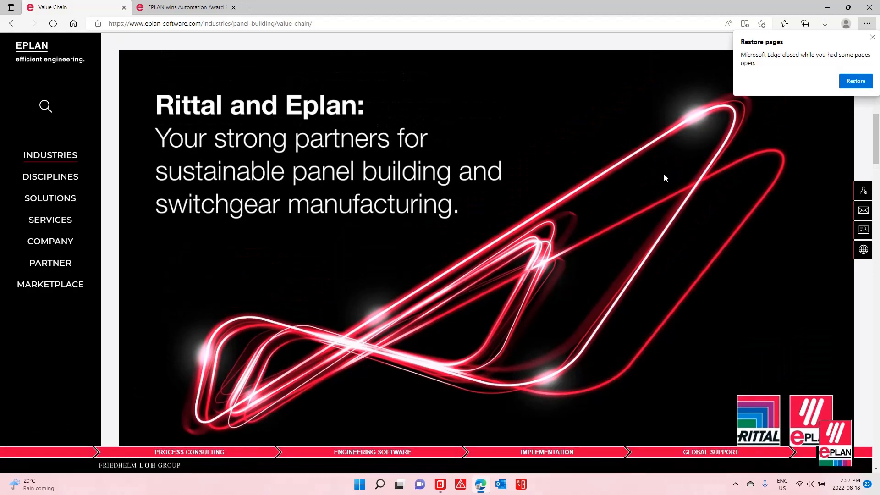
scroll("down", 3)
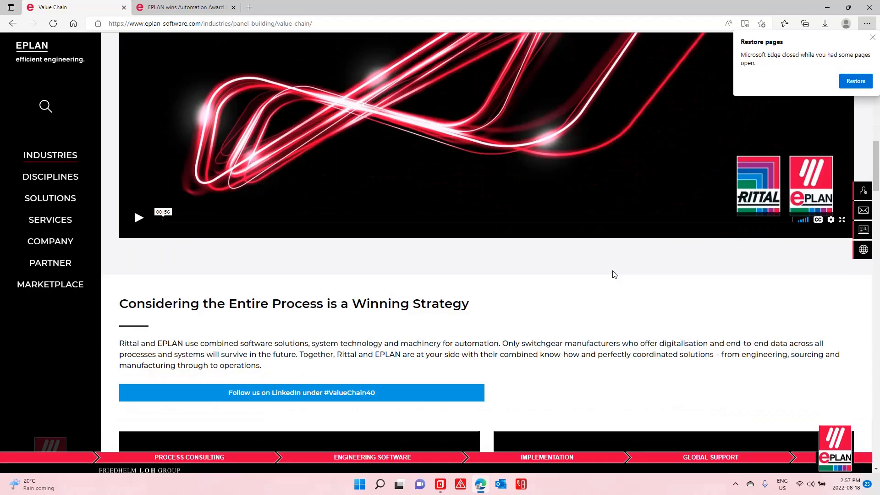
scroll("down", 3)
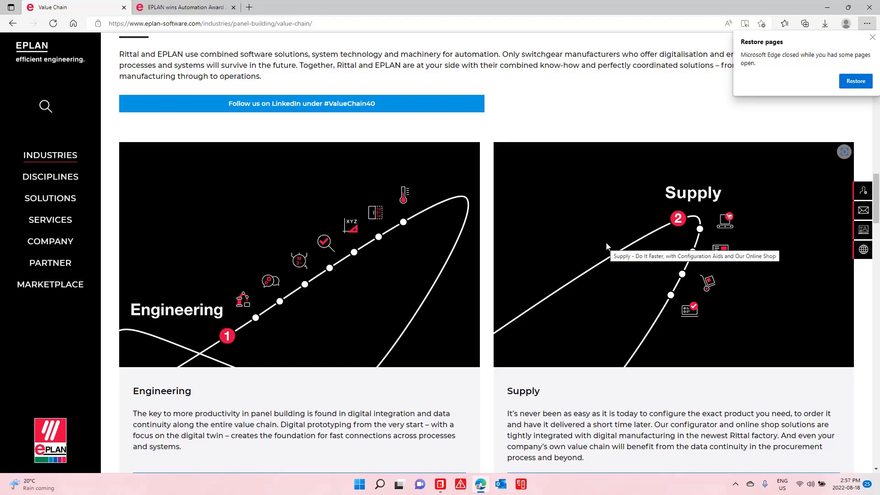
scroll("down", 3)
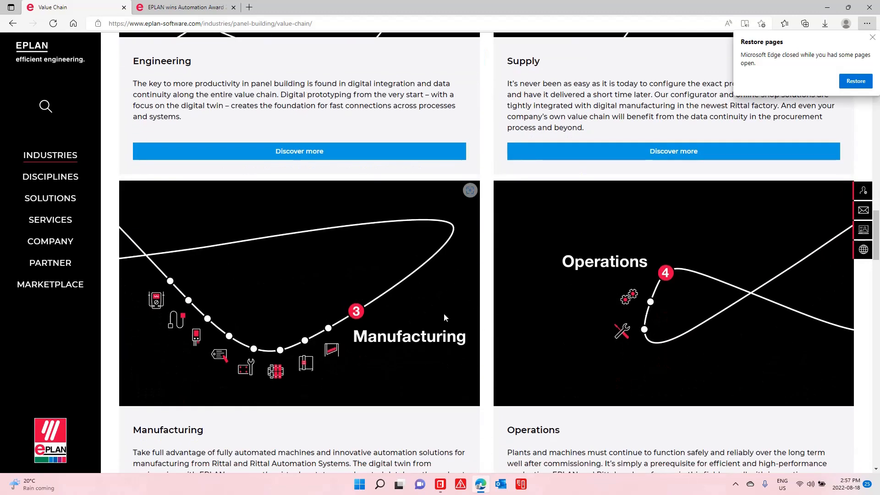
mouse_move(306, 362)
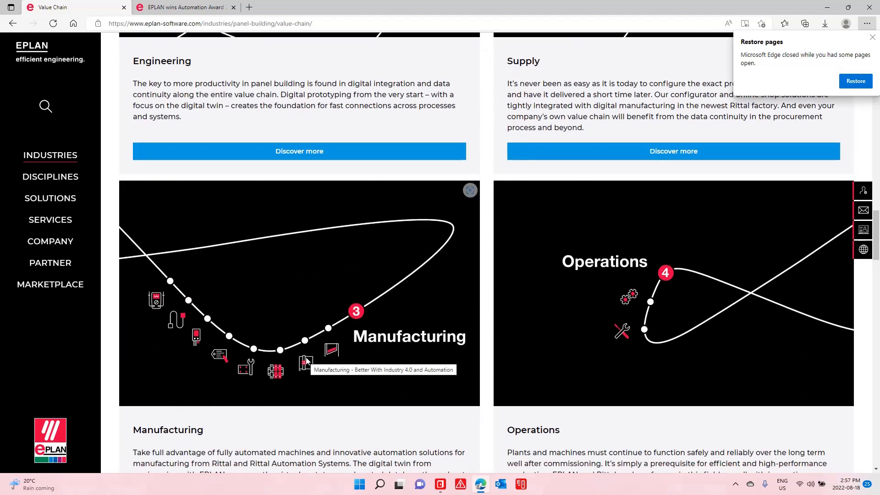
scroll("up", 3)
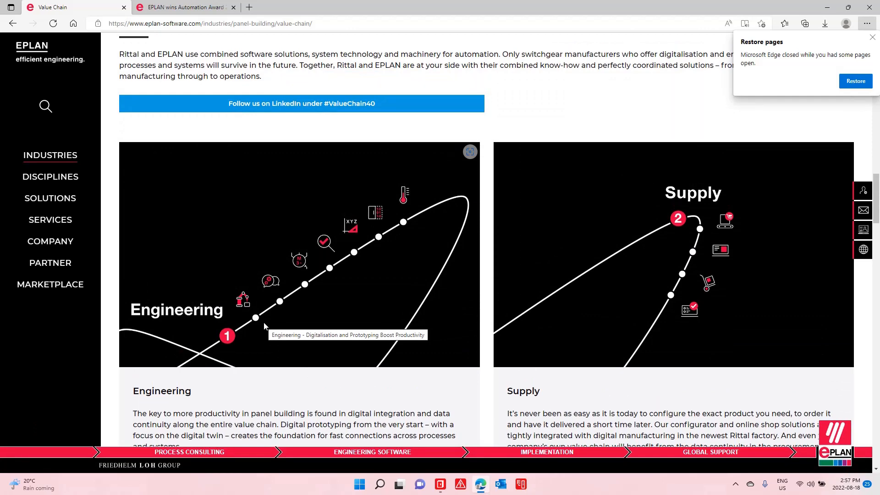
left_click(440, 484)
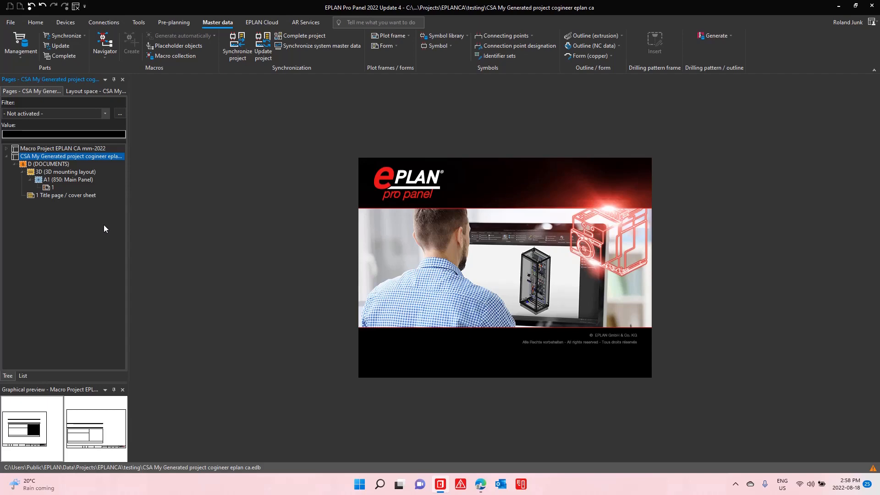
mouse_move(139, 22)
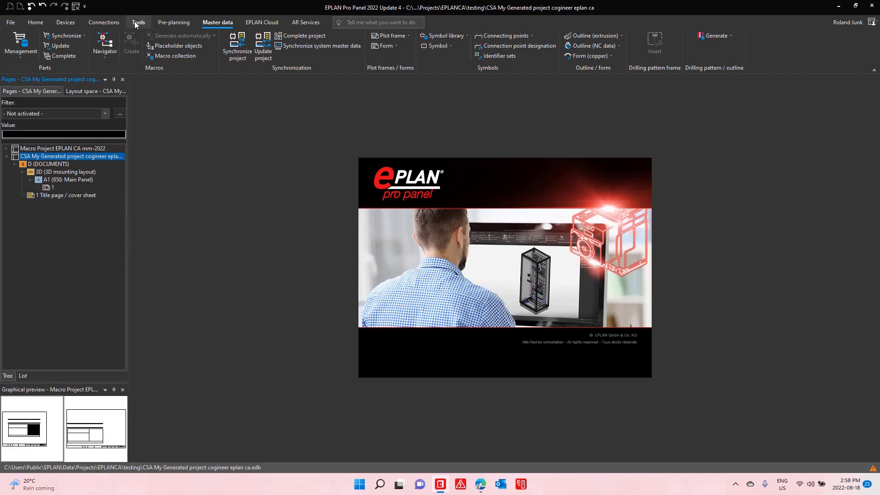
Launch the Cogineer Project Builder from the Tools ribbon
left_click(138, 22)
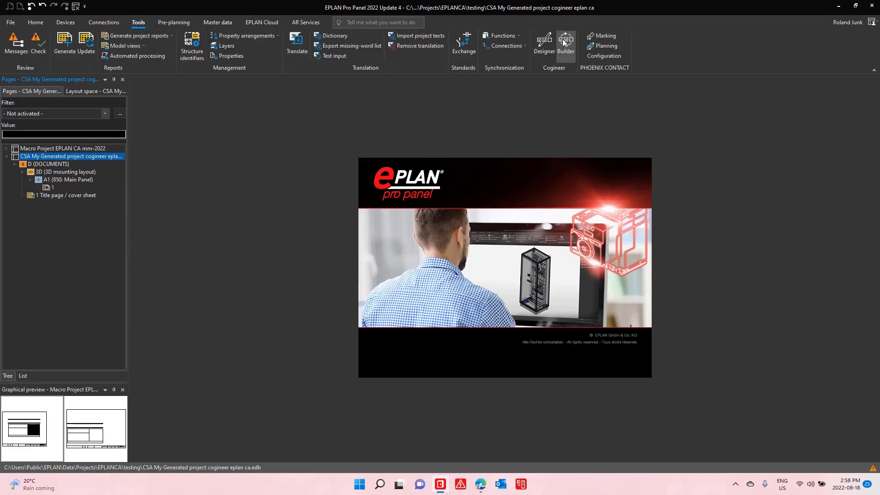
left_click(566, 43)
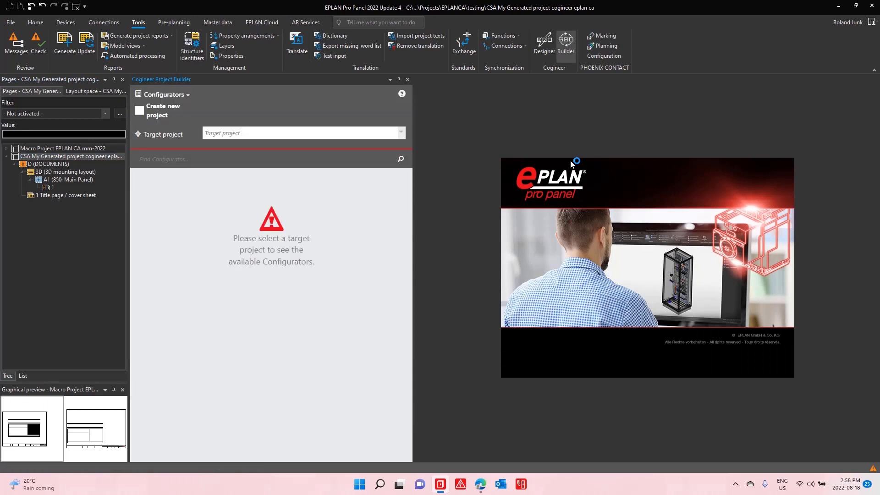
Target the CSA My Generated project and fill DISTRIBUTION with disconnect GE.730563, LOC A1, DOC E, page 1
left_click(303, 133)
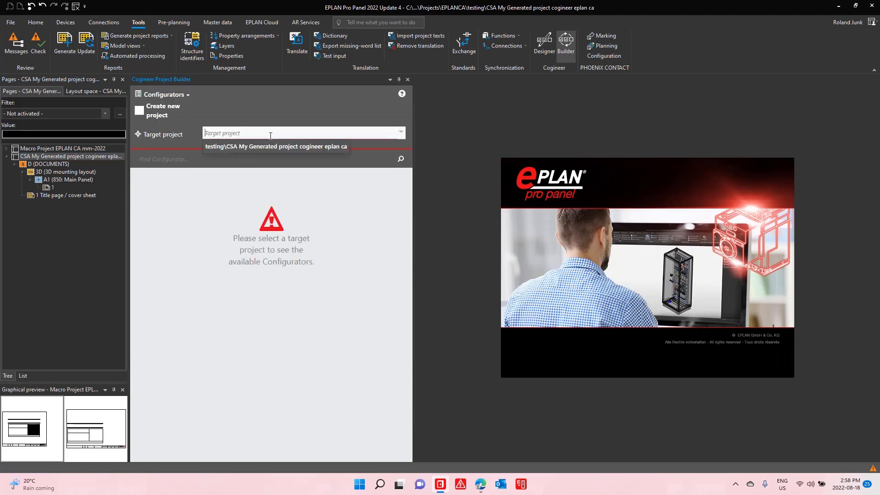
left_click(277, 147)
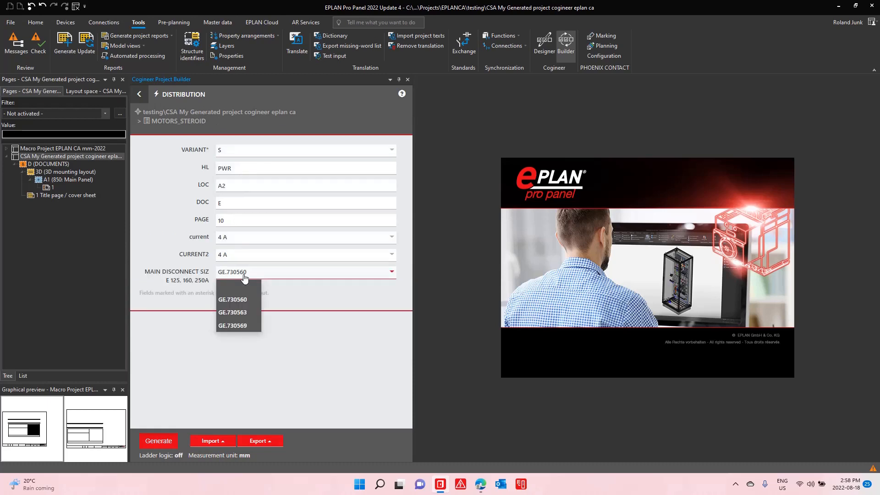
left_click(232, 311)
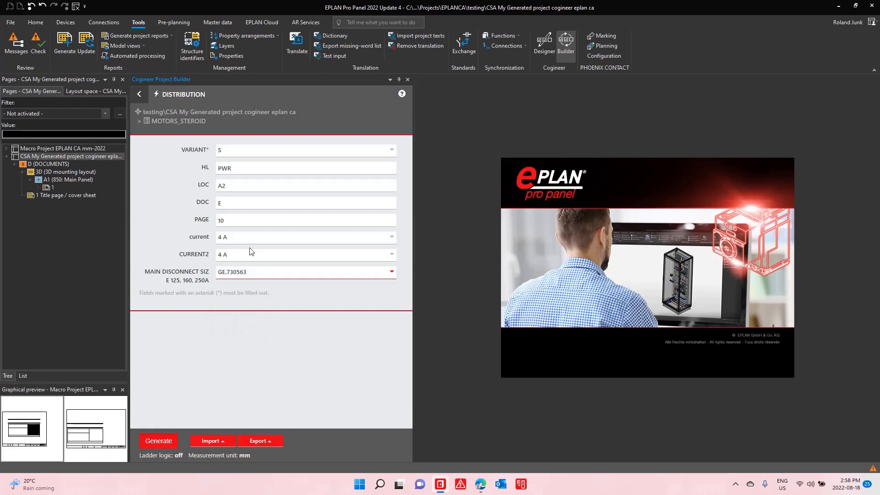
type("A1")
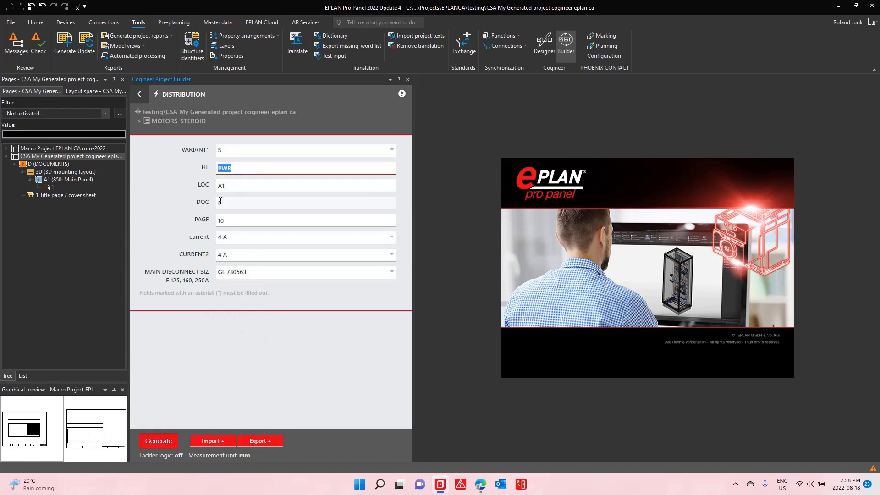
type("E")
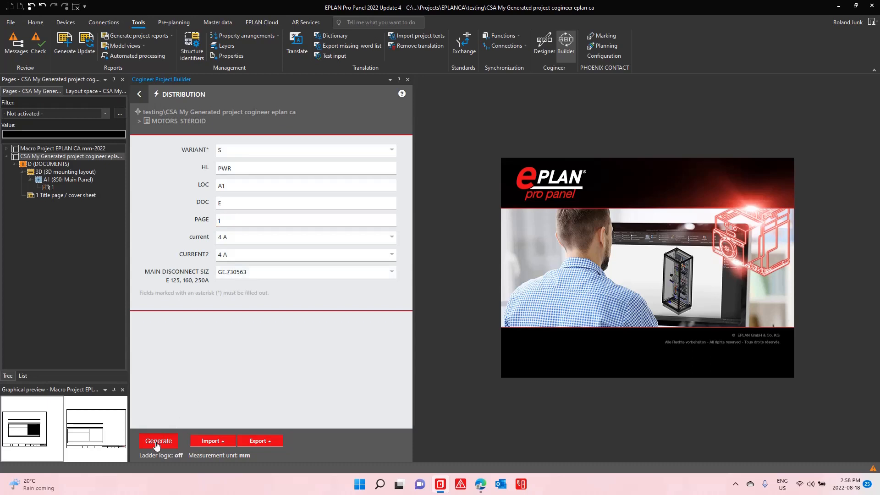
Generate the distribution schematic, then change the location to A2 for page 2
left_click(158, 441)
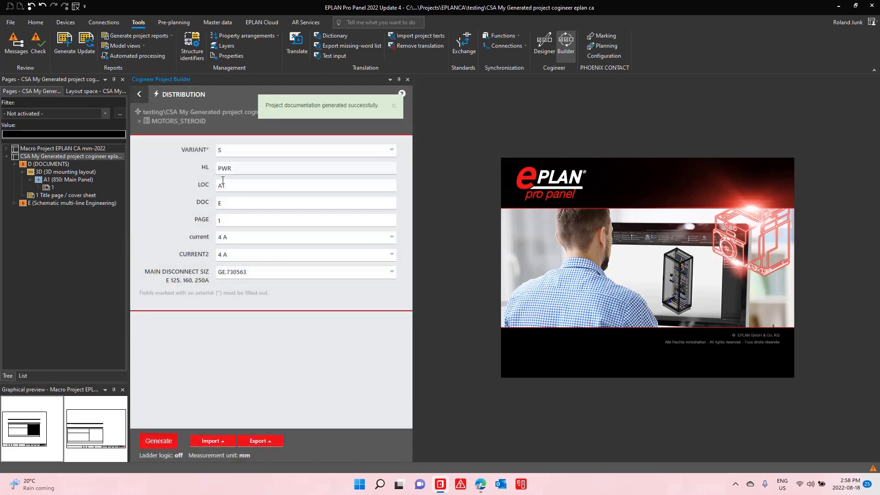
type("A2")
type("2")
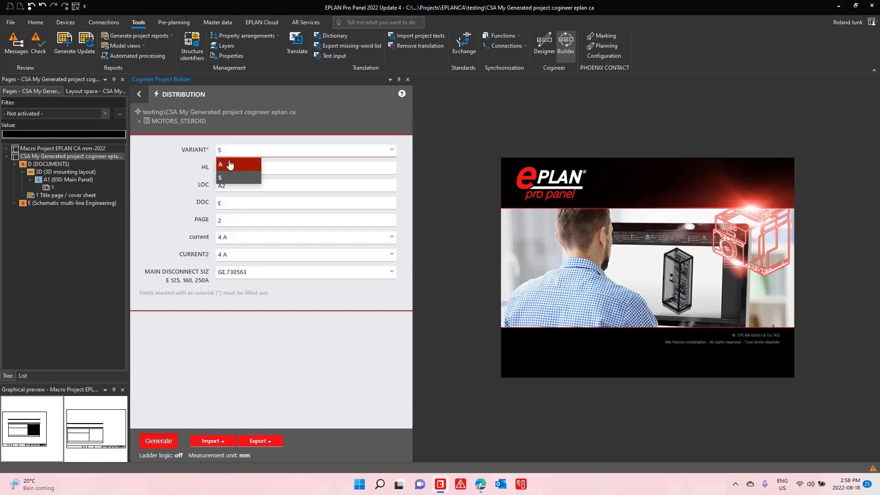
Generate a variant A distribution page with main disconnect GE.730560 at location A2
left_click(221, 164)
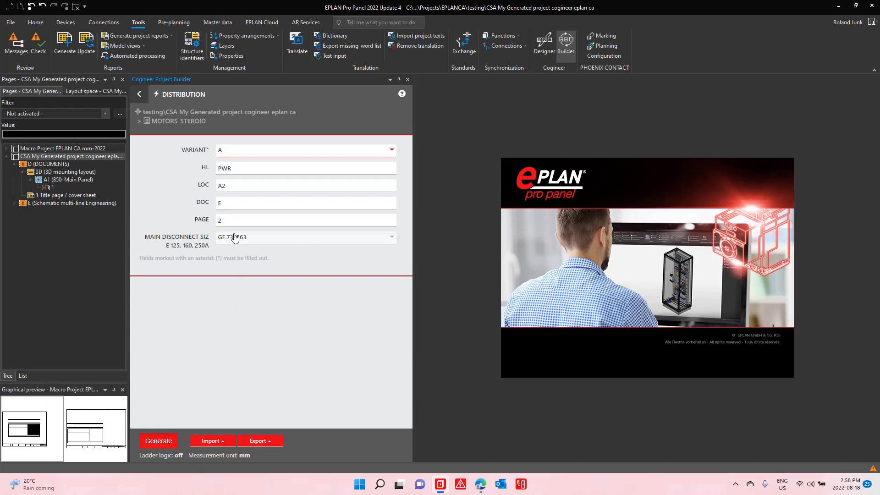
left_click(158, 441)
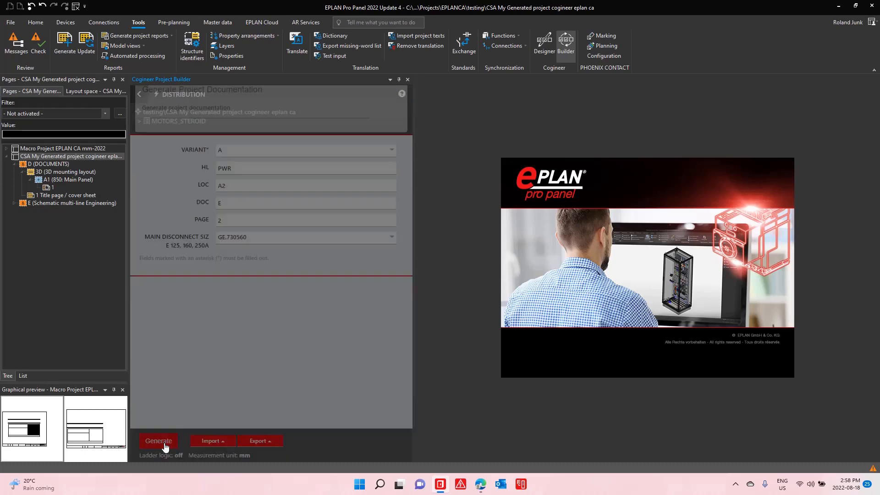
left_click(159, 441)
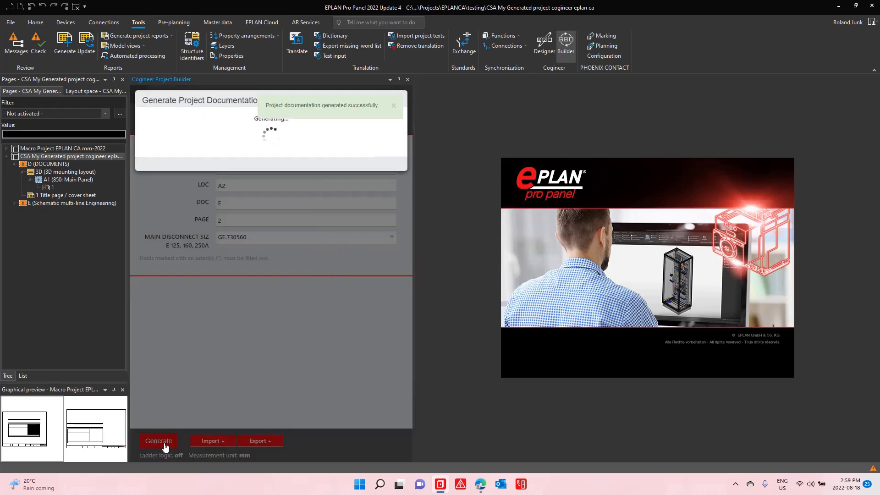
left_click(158, 441)
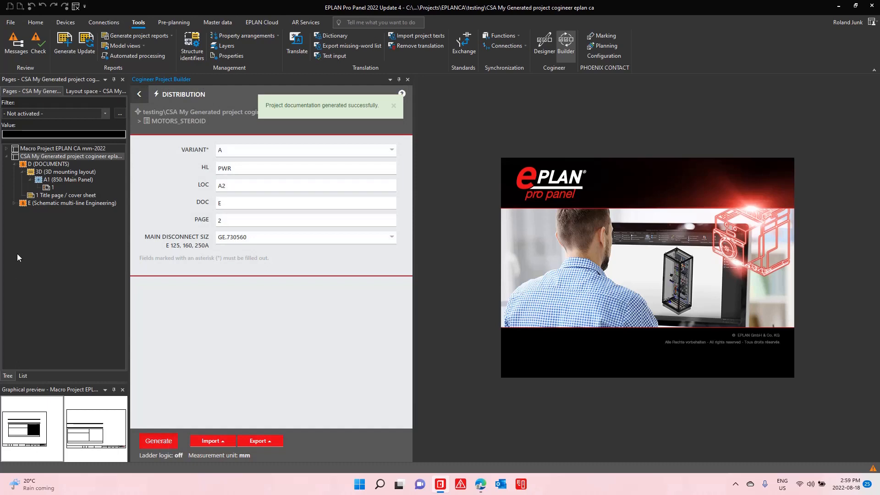
Expand the Schematic multi-line Engineering branch and view the new DISTRIBUTION page
left_click(72, 203)
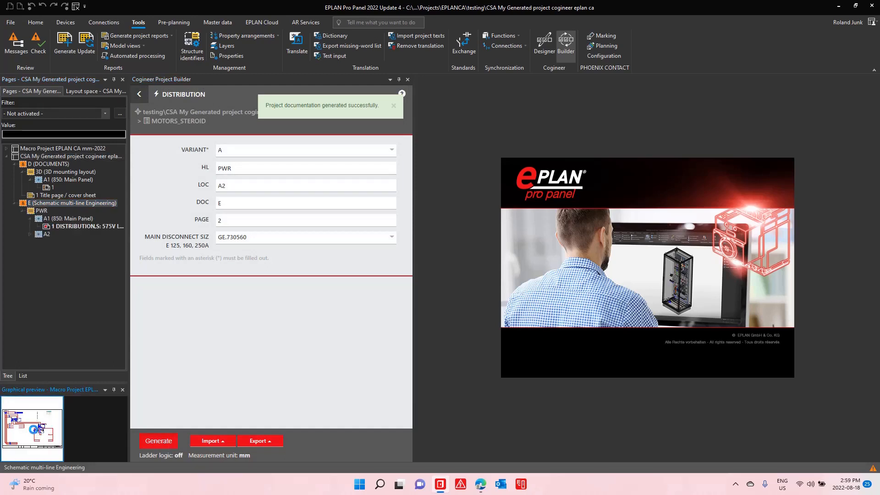
double_click(51, 234)
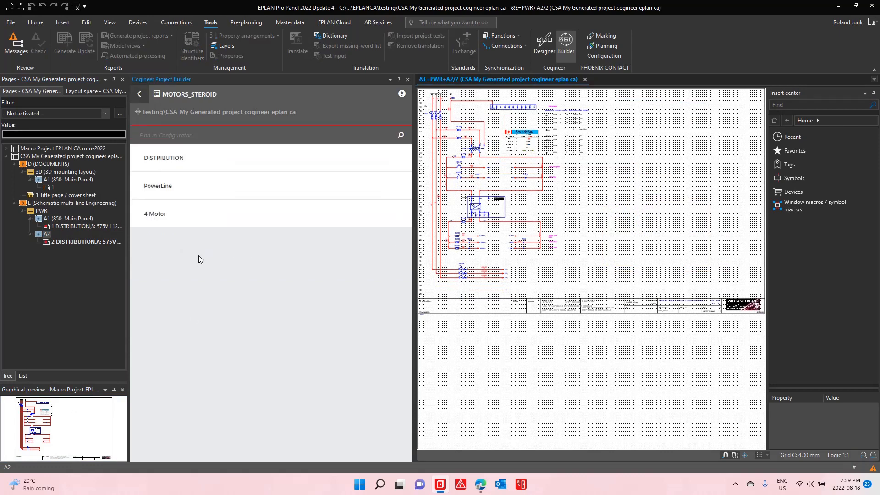
Configure 4 Motor with 3 motors of 3HP, HLF CV10, LOC A1, page and counter 10, and generate it
left_click(155, 214)
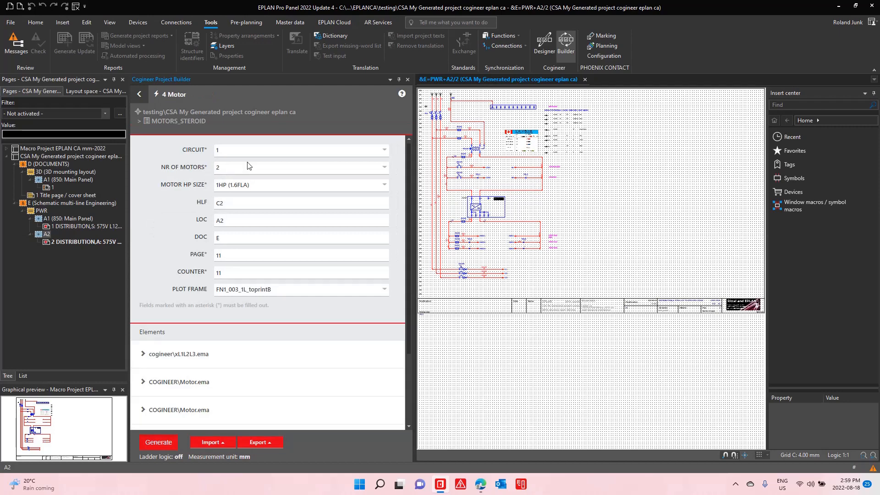
left_click(384, 166)
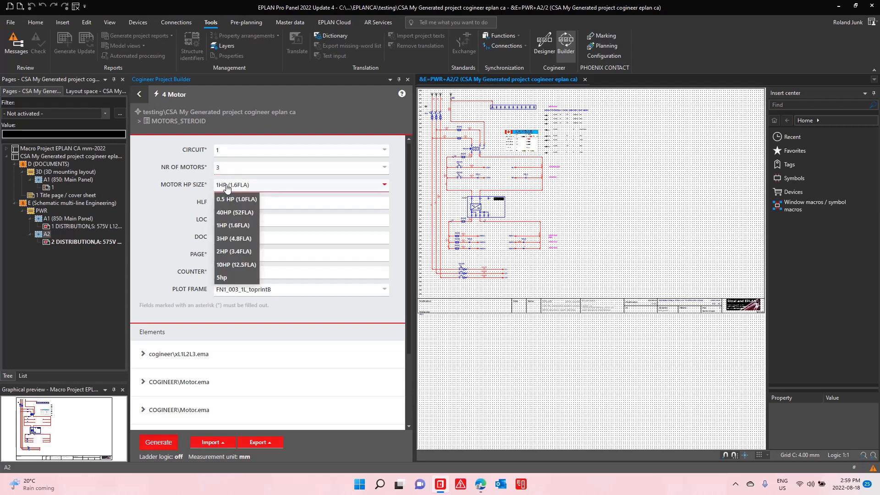
left_click(234, 239)
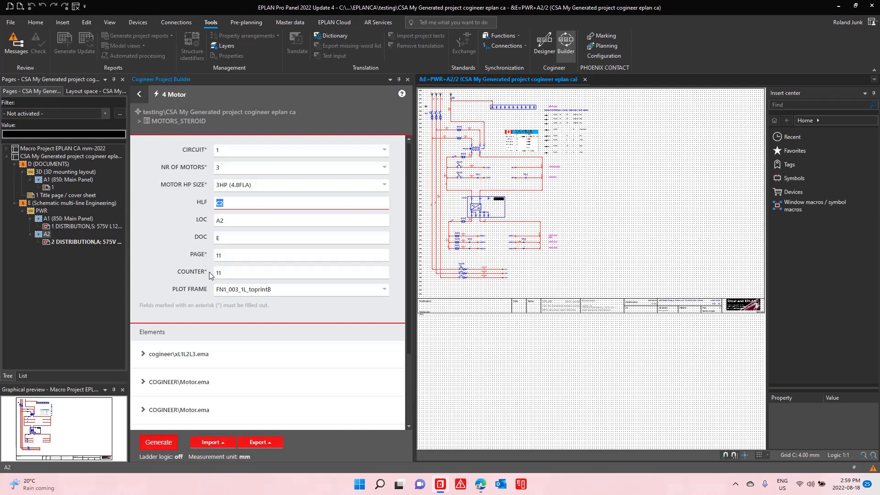
type("CV1")
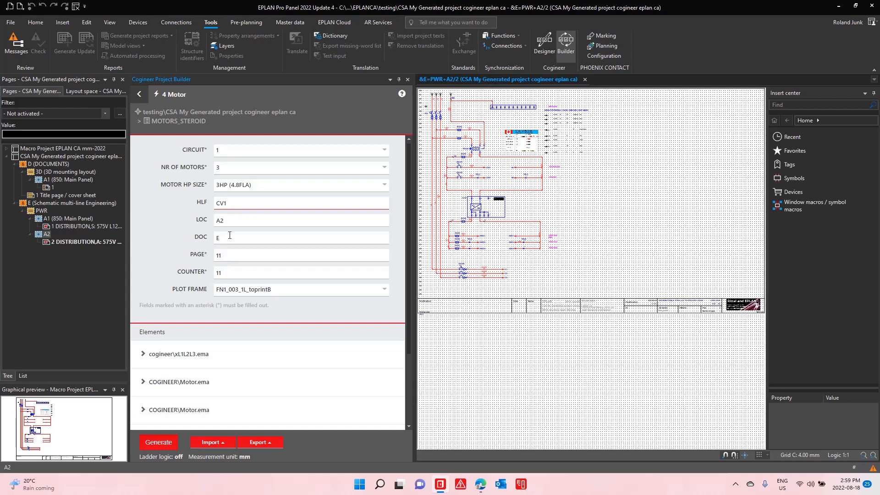
type("A1")
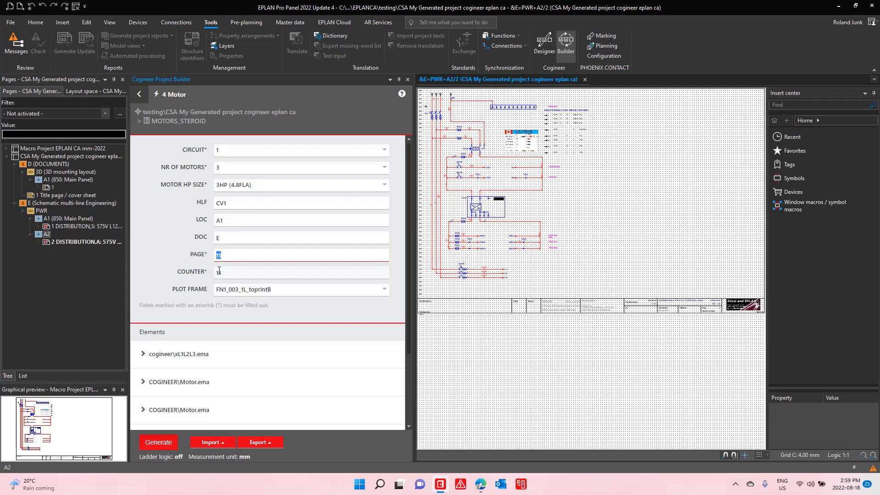
type("0")
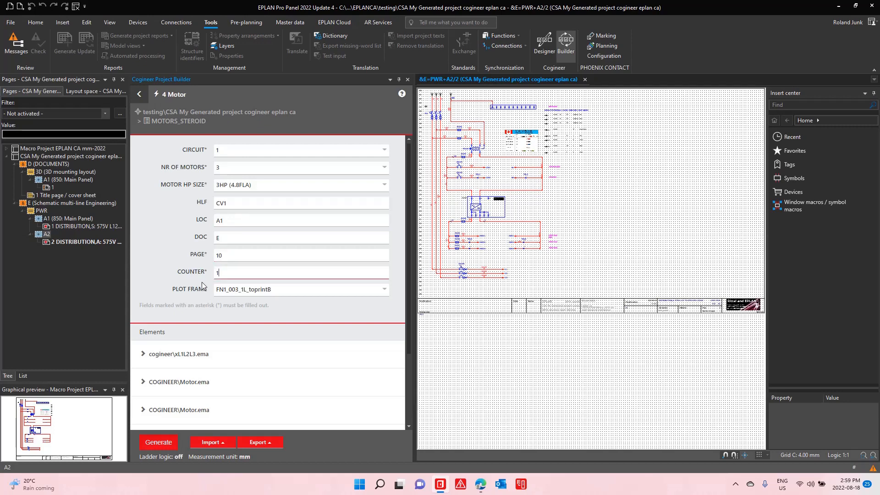
type("0")
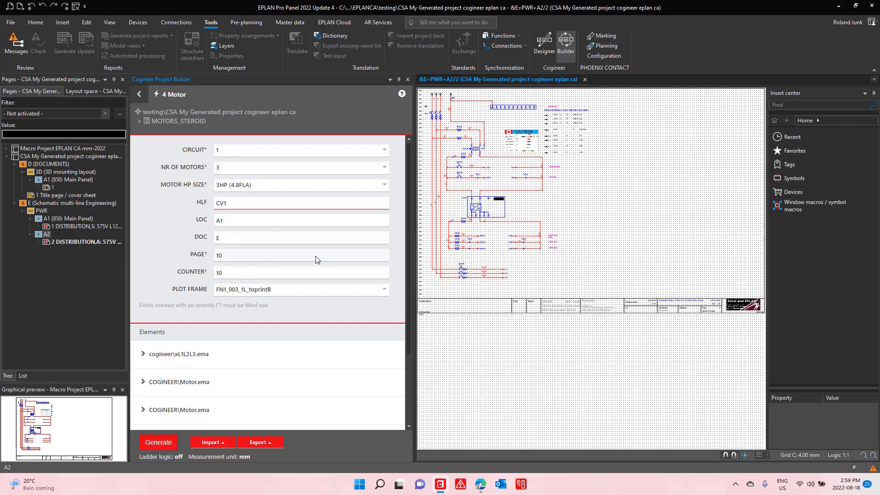
type("0")
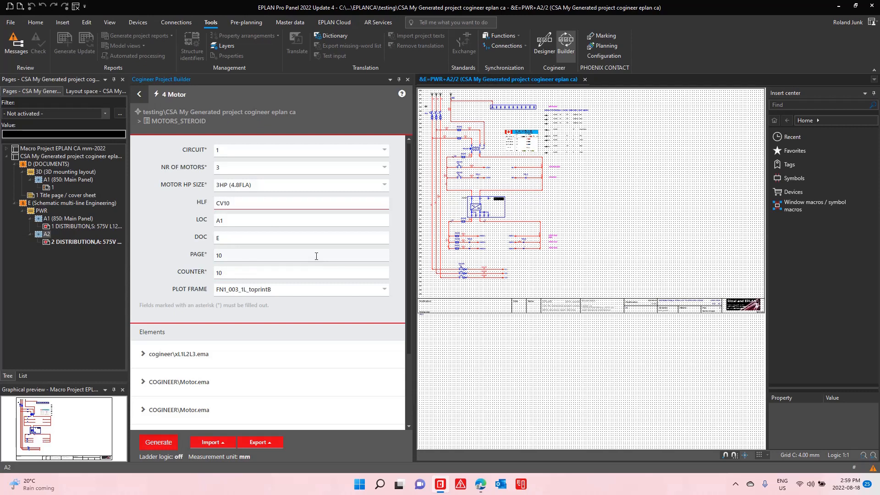
left_click(158, 442)
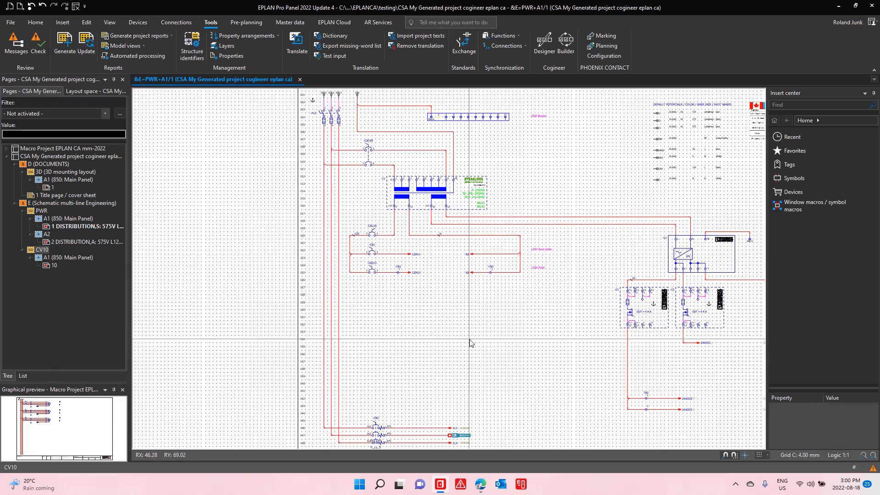
mouse_move(341, 131)
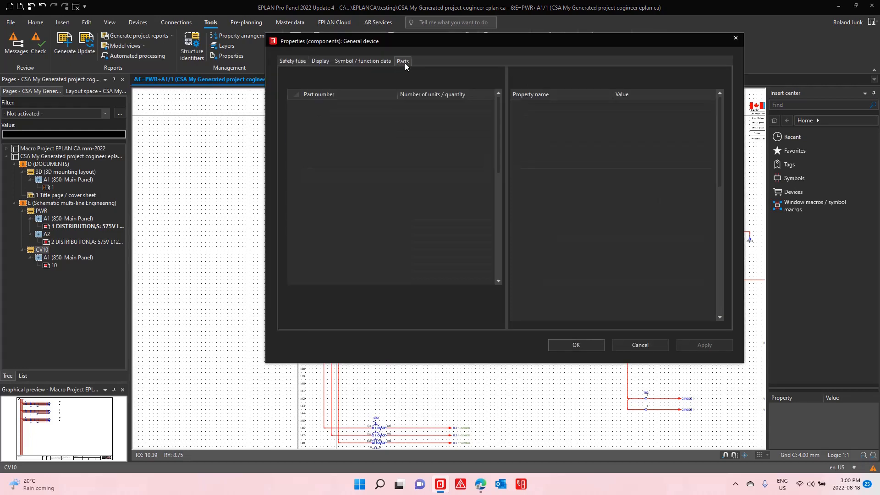
Check FU1's Parts tab showing GE.730563 and GE.730661, then select the whole project in the page tree
left_click(402, 60)
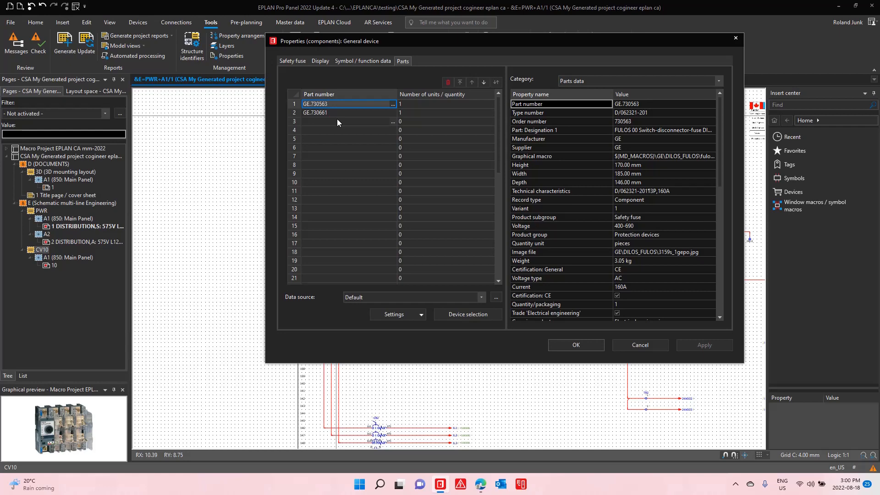
left_click(337, 113)
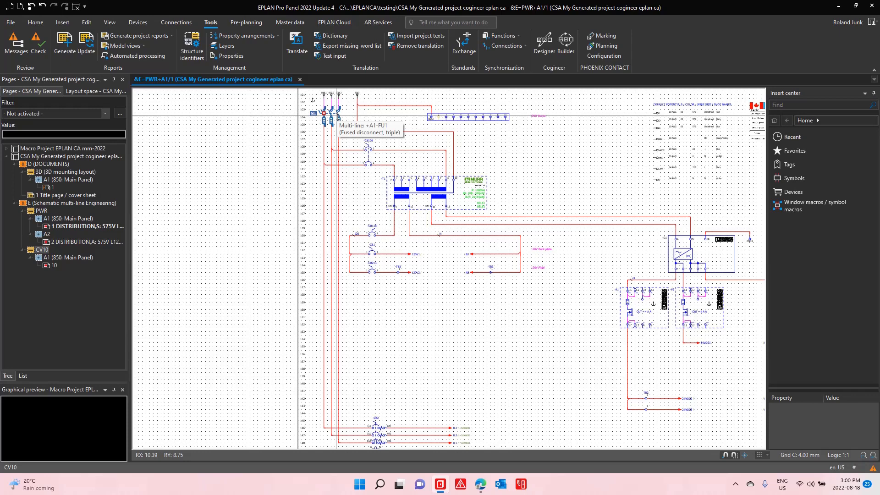
left_click(71, 155)
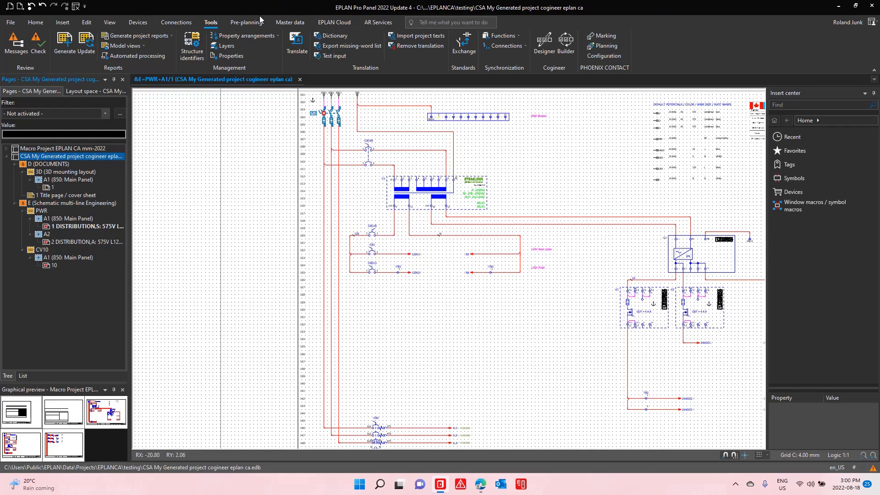
Designate all project connections with NFPA Standard 2012 and accept the preview, yielding wire numbers like 105.2
left_click(175, 22)
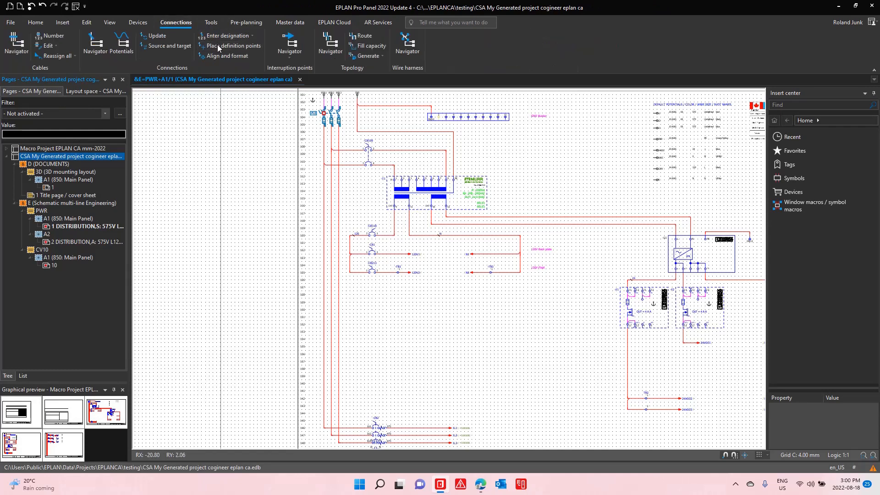
left_click(229, 46)
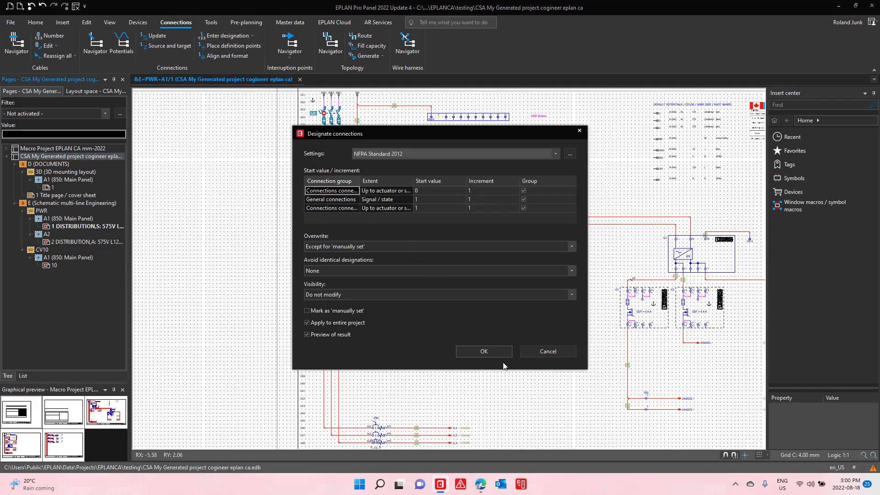
left_click(483, 351)
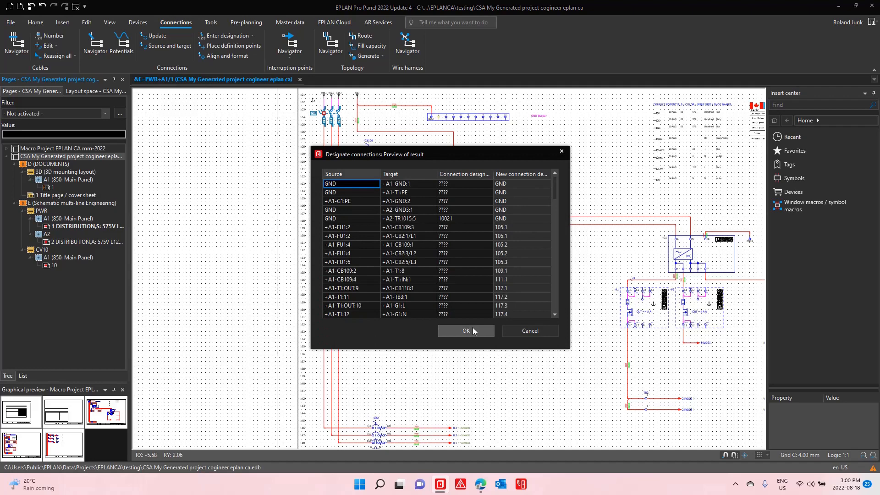
left_click(465, 331)
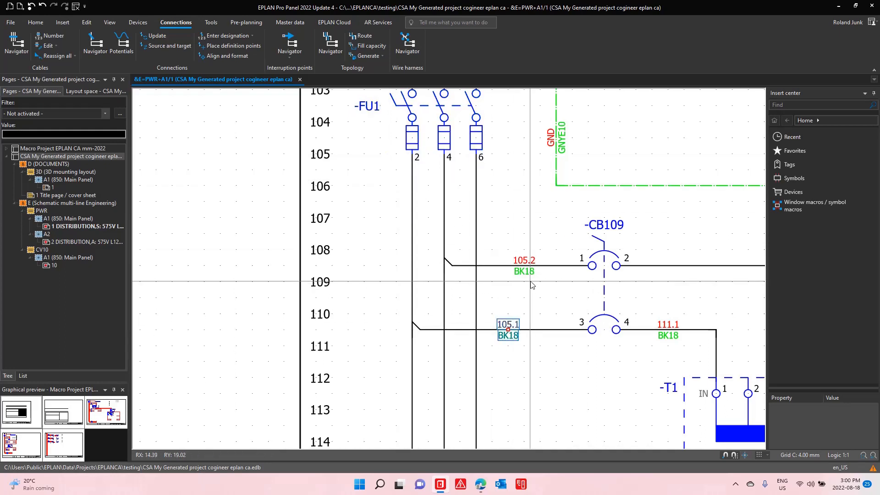
left_click(524, 266)
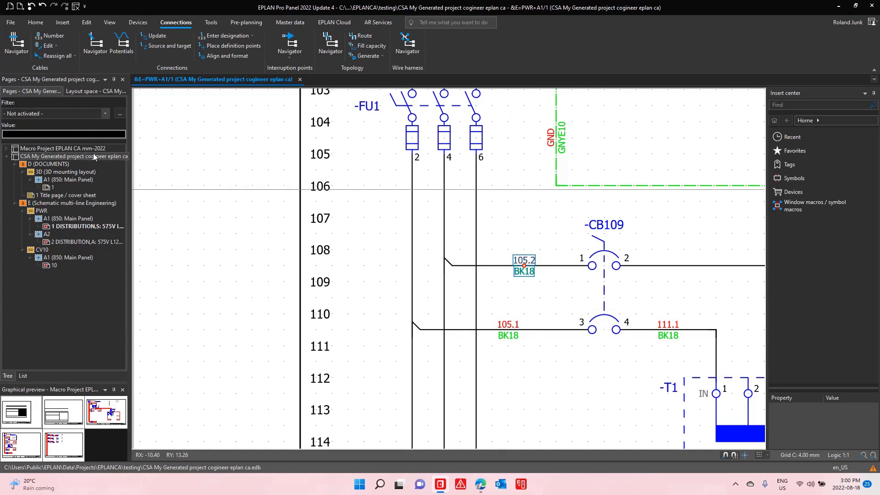
left_click(73, 156)
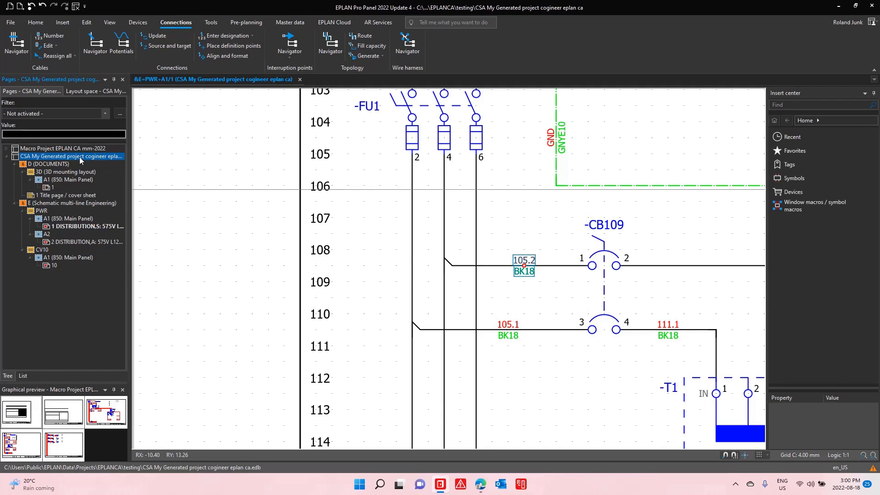
Run Generate project reports and check the new contents, BOM and manufacturing pages in the page tree
left_click(211, 22)
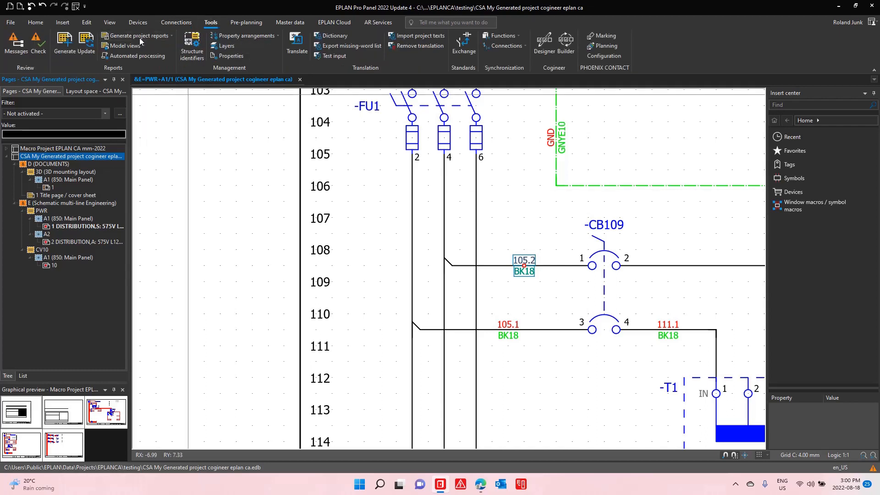
left_click(137, 36)
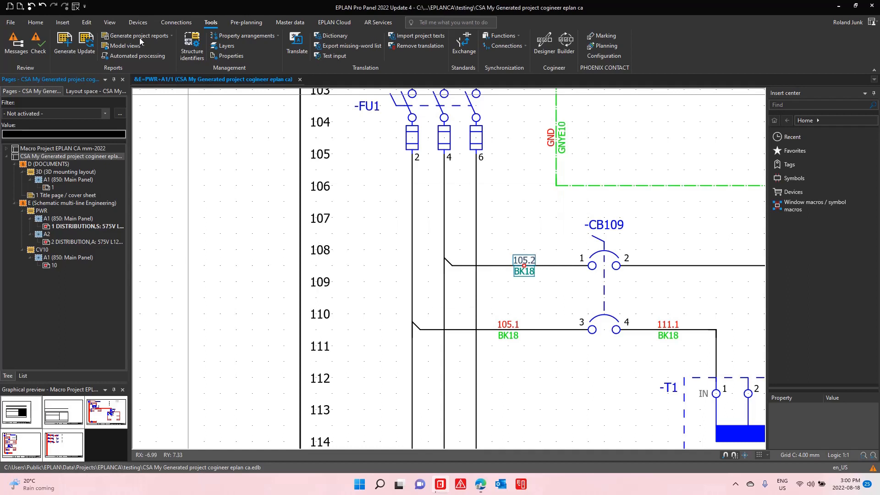
left_click(136, 36)
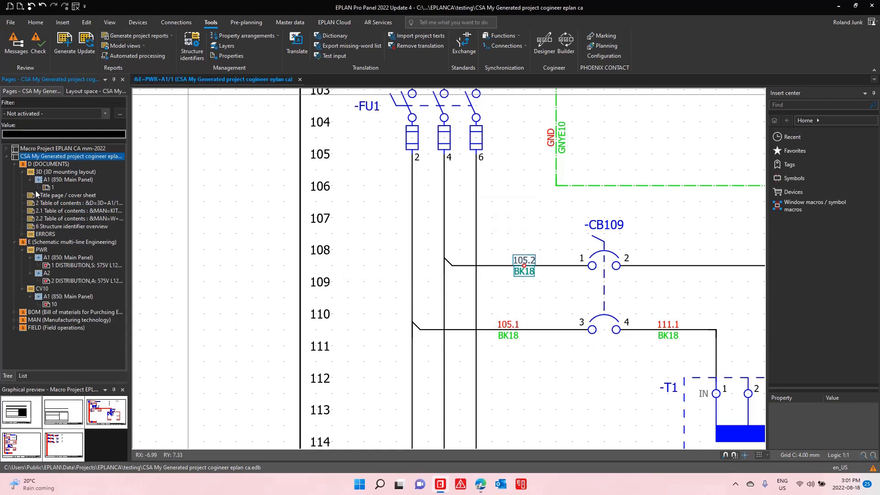
left_click(74, 312)
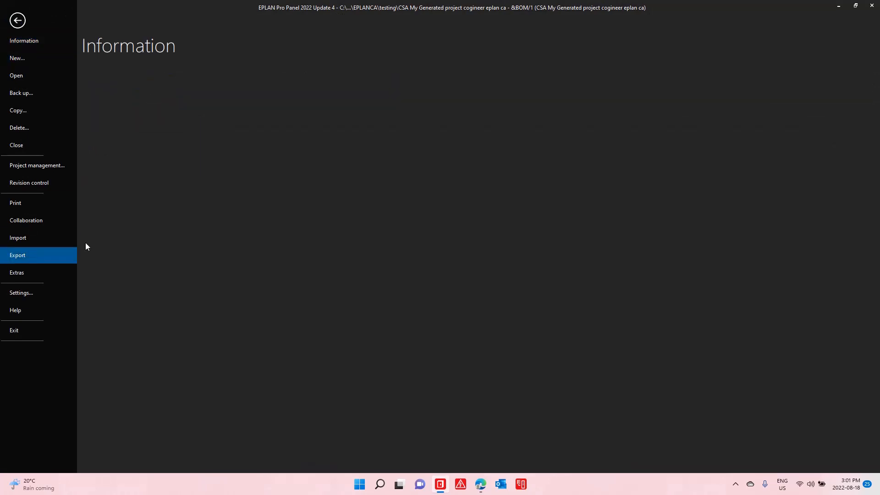
Export the summarized parts list to Bom.xls, overwriting the existing file, and return to EPLAN
left_click(17, 255)
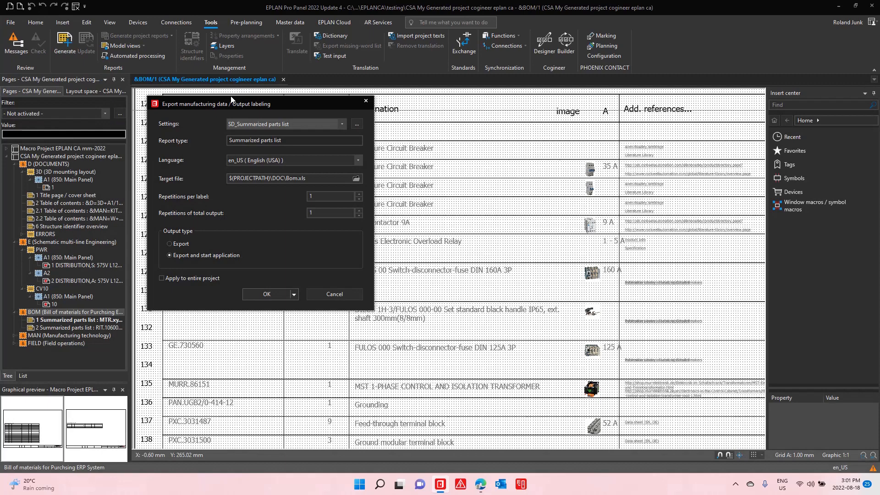
left_click(267, 294)
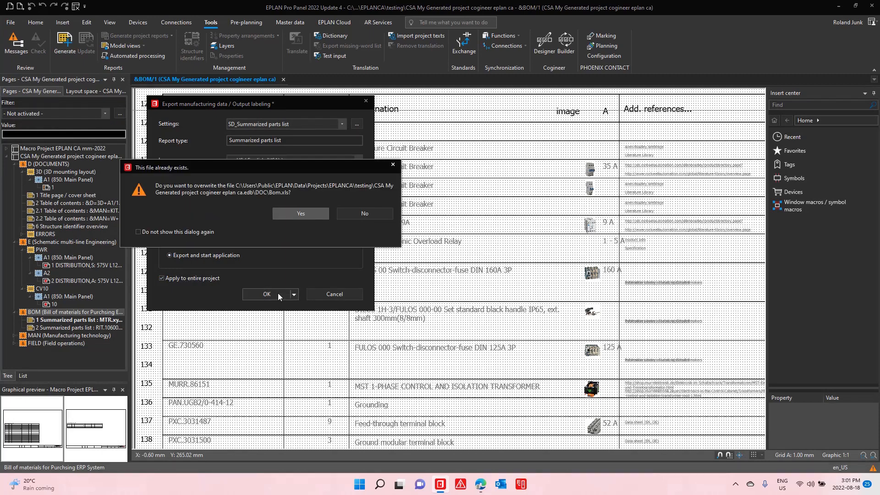
left_click(300, 214)
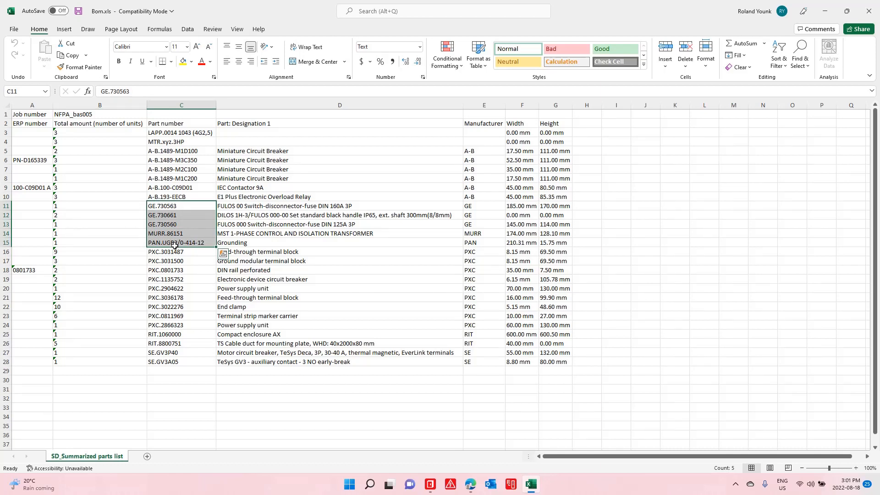
left_click(869, 11)
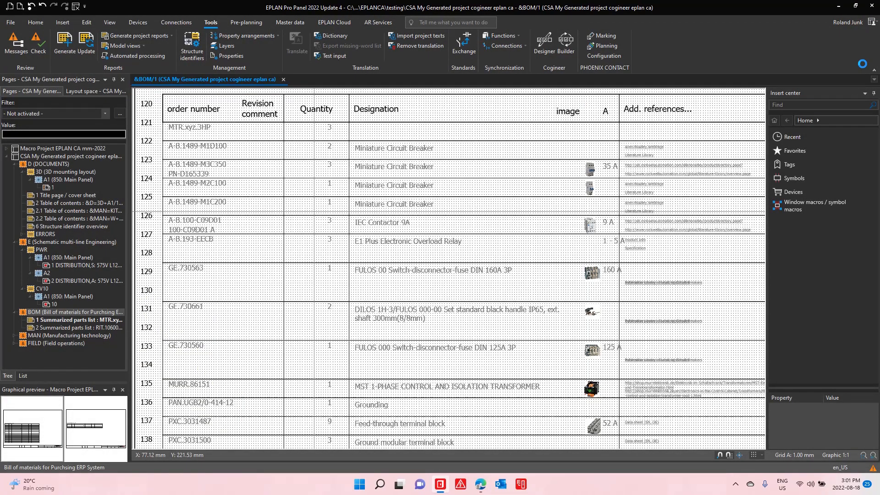
Expand the MAN pages and send the project's markings to PROJECT complete marking
left_click(69, 336)
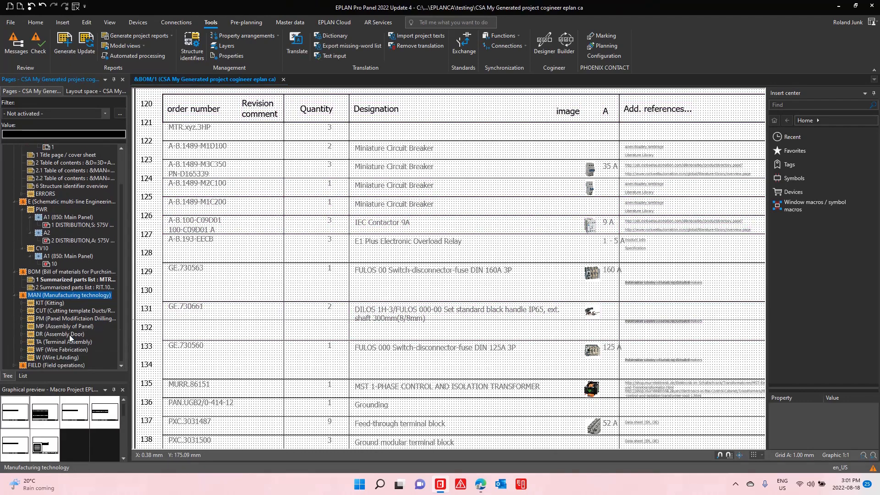
left_click(60, 349)
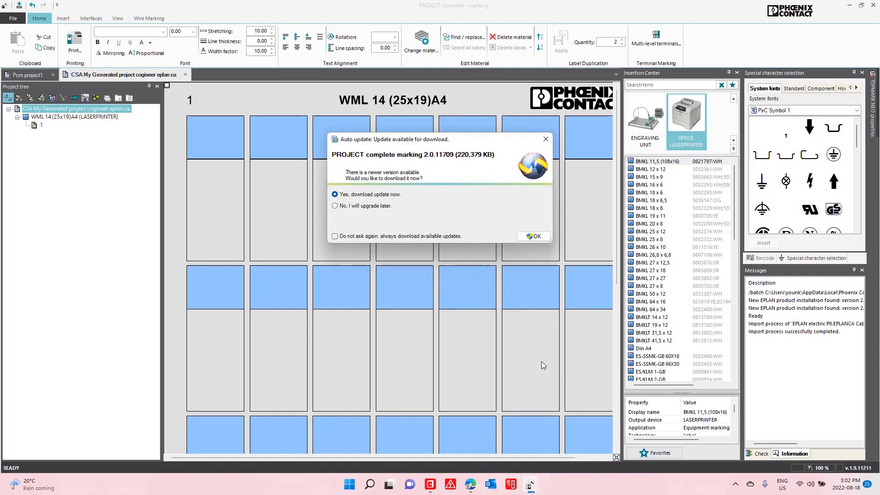
Postpone the update and browse the WML 7,5 (25x13)A4 marker sheet with its connection designations
left_click(335, 206)
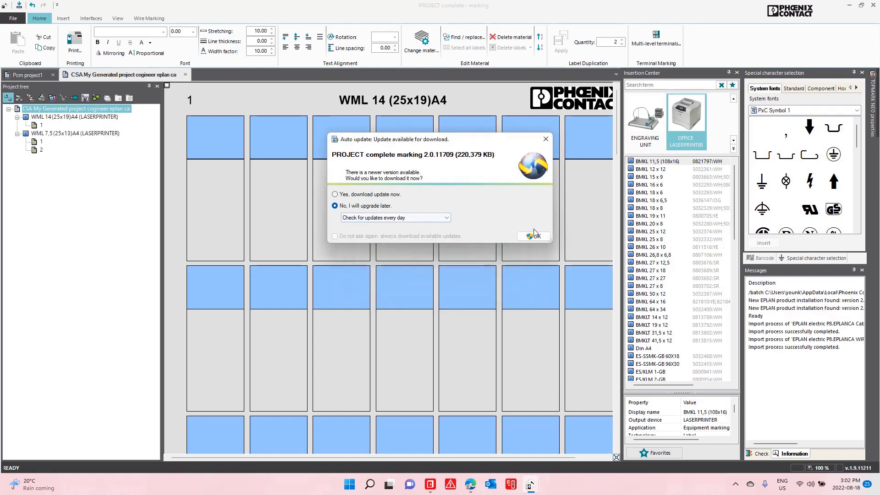
left_click(532, 236)
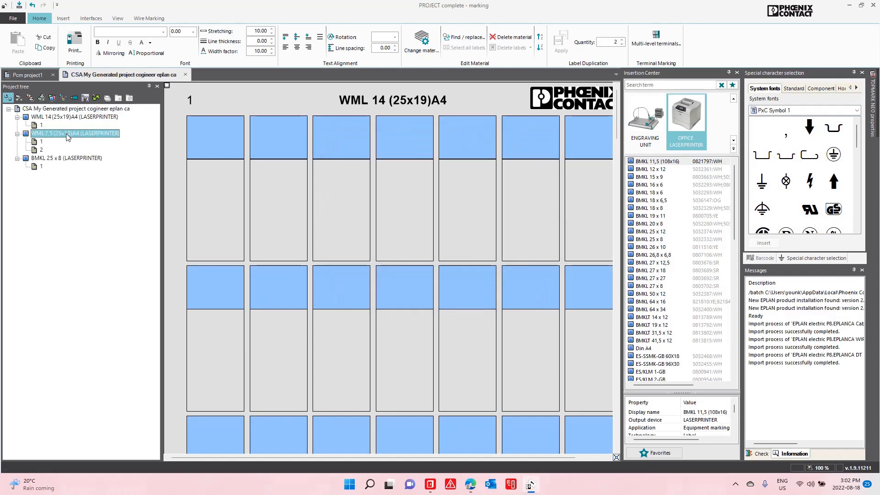
left_click(73, 133)
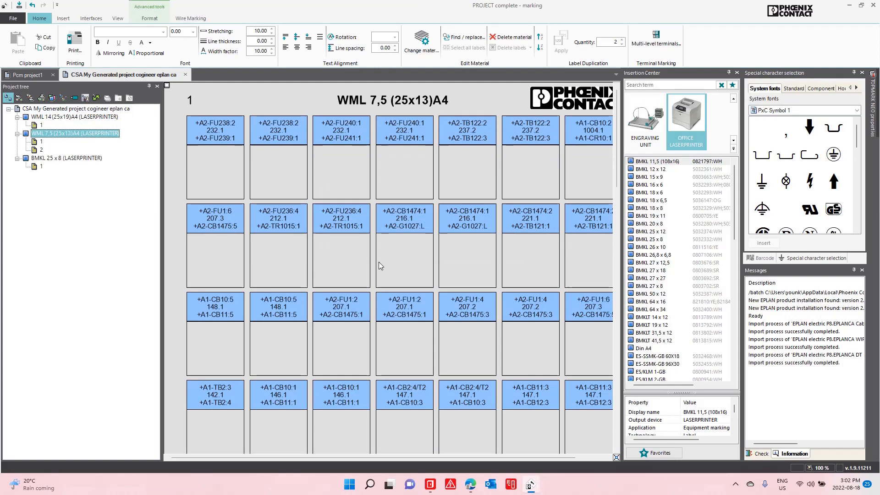
scroll("down", 3)
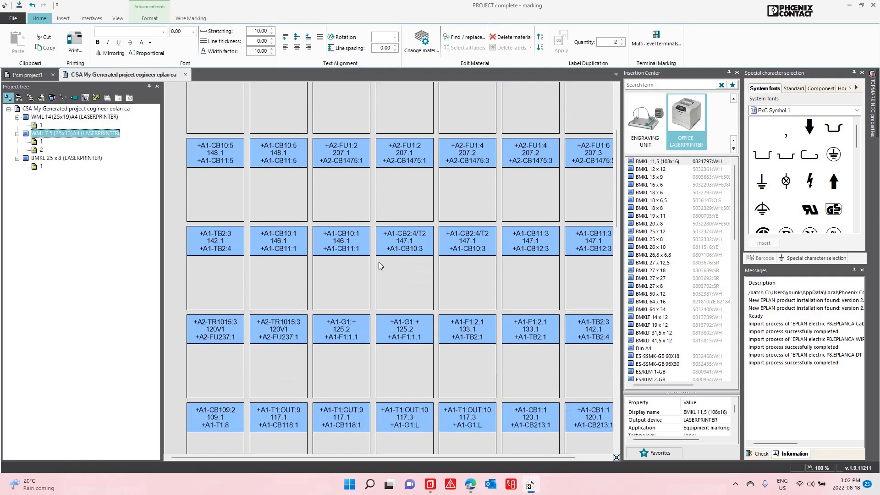
scroll("down", 3)
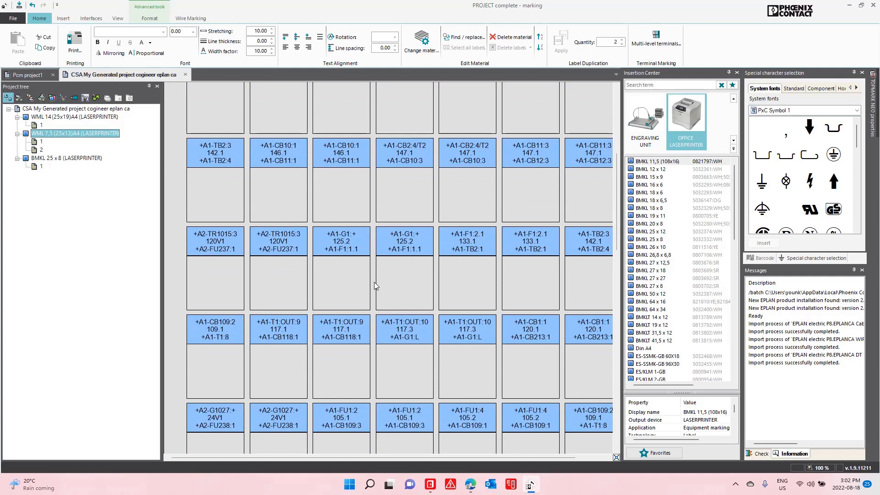
scroll("down", 3)
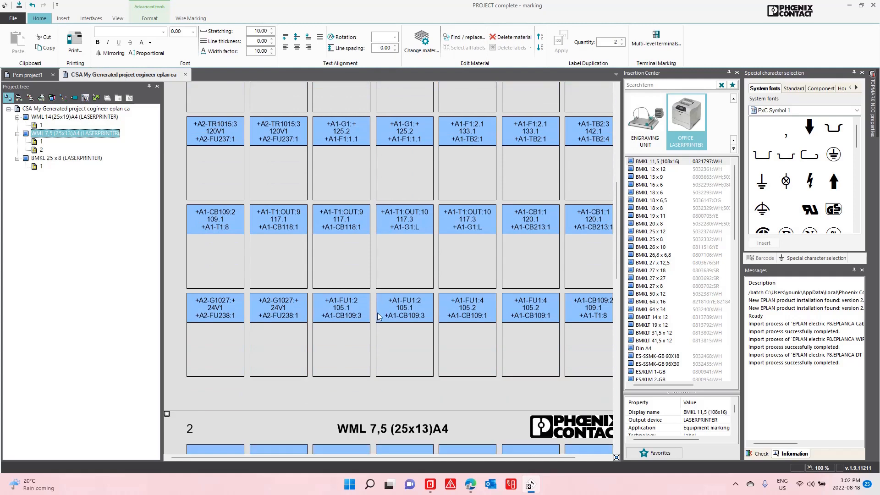
mouse_move(354, 232)
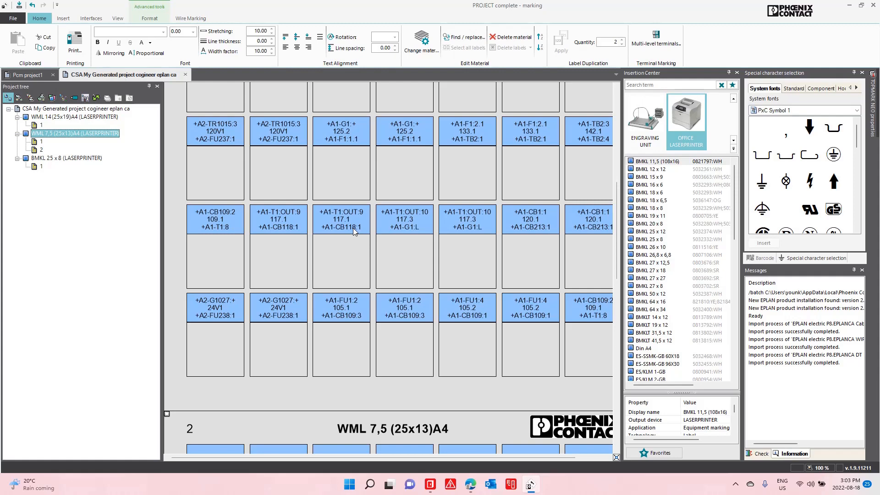
left_click(686, 118)
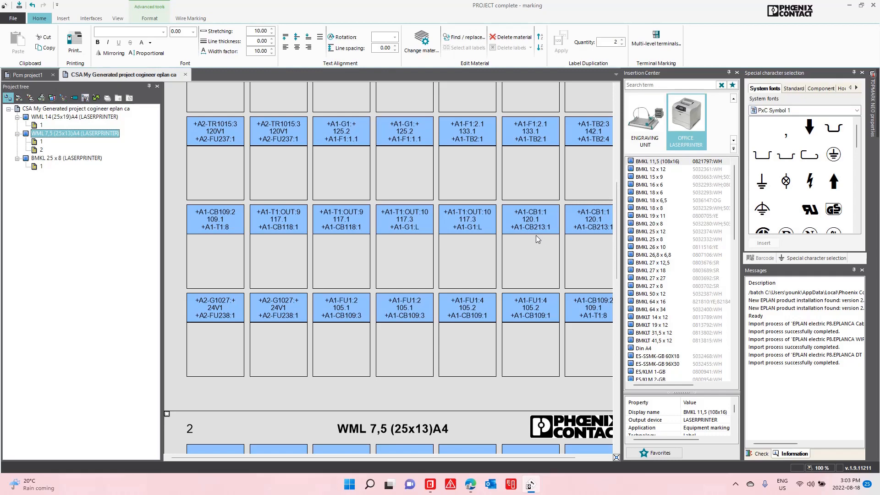
mouse_move(855, 109)
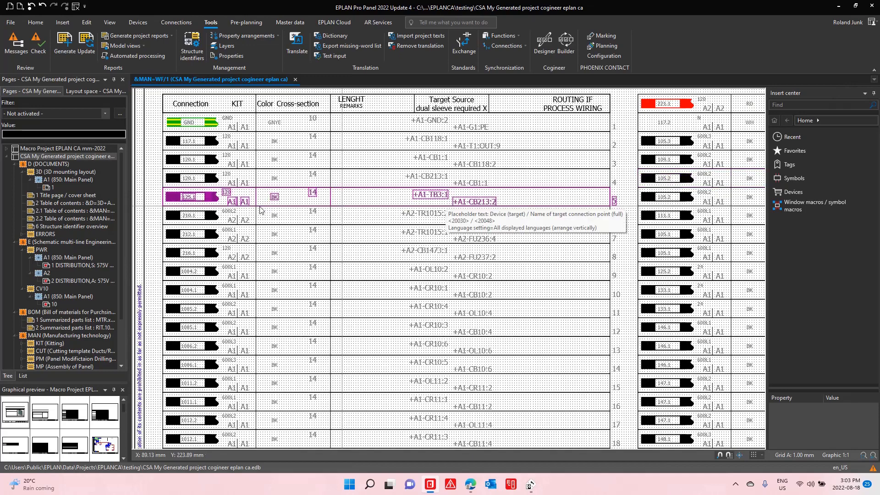
In the layout space, open enclosure A1 in 3D and show only the mounting panel front face
left_click(94, 79)
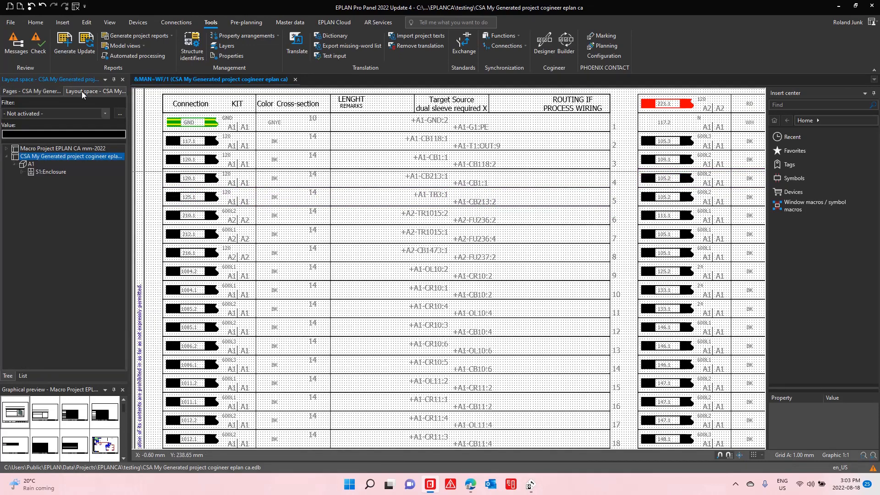
left_click(52, 172)
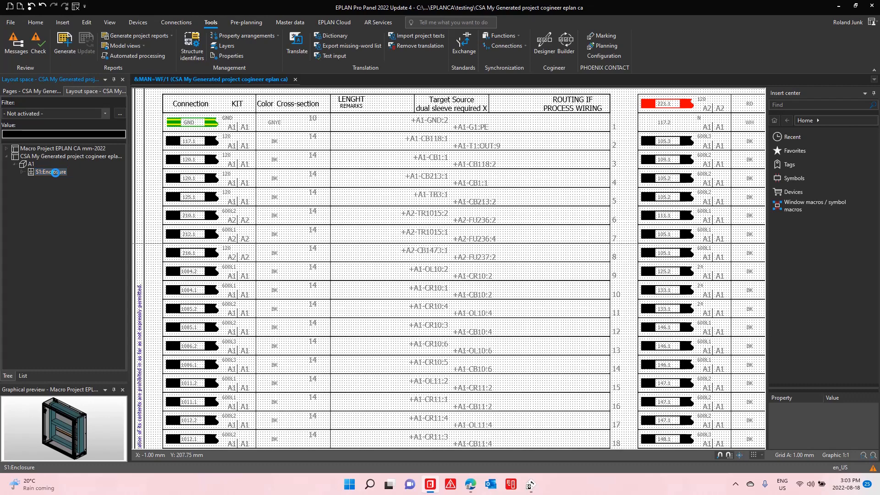
double_click(53, 171)
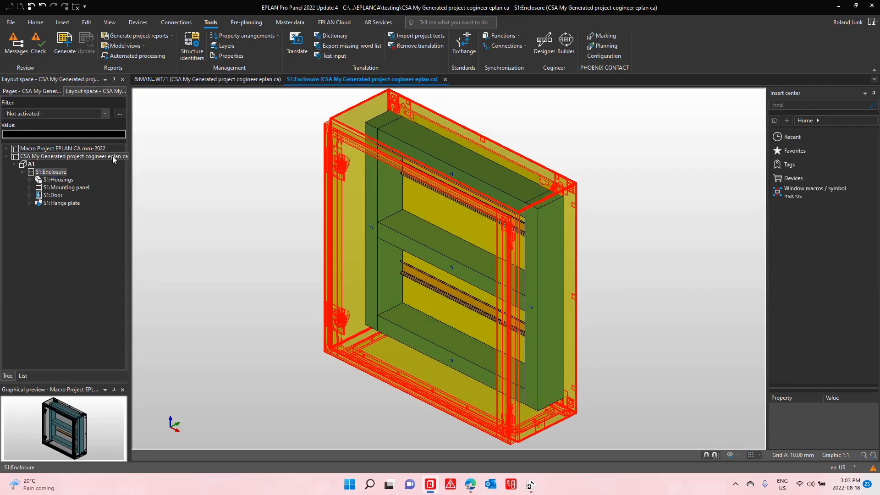
left_click(67, 187)
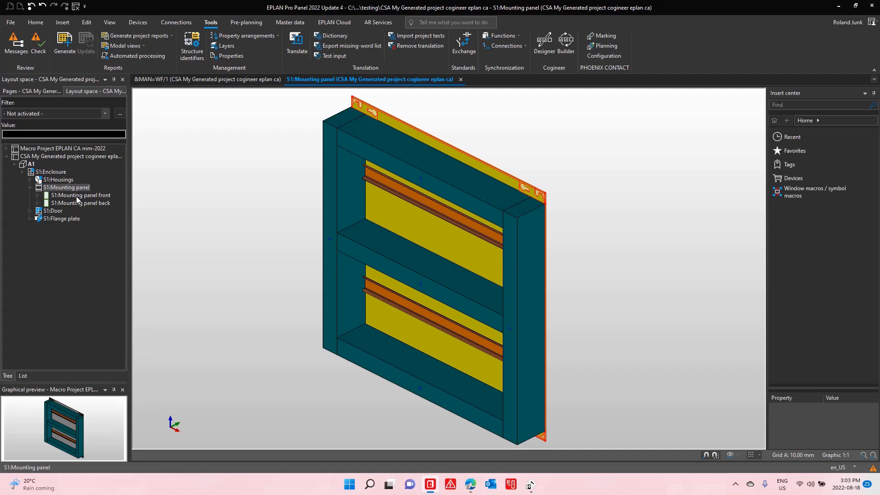
double_click(81, 194)
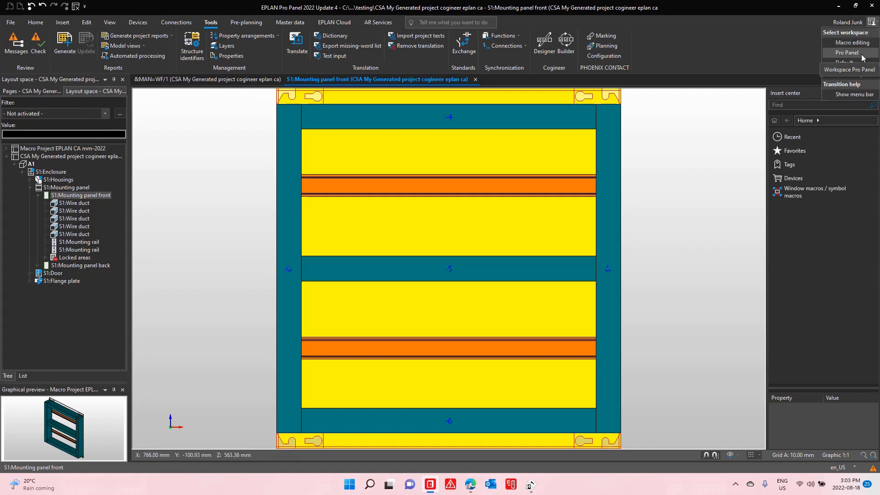
Switch to the Pro Panel workspace and expand the A1 Main Panel's CB breaker group in the navigator
left_click(847, 53)
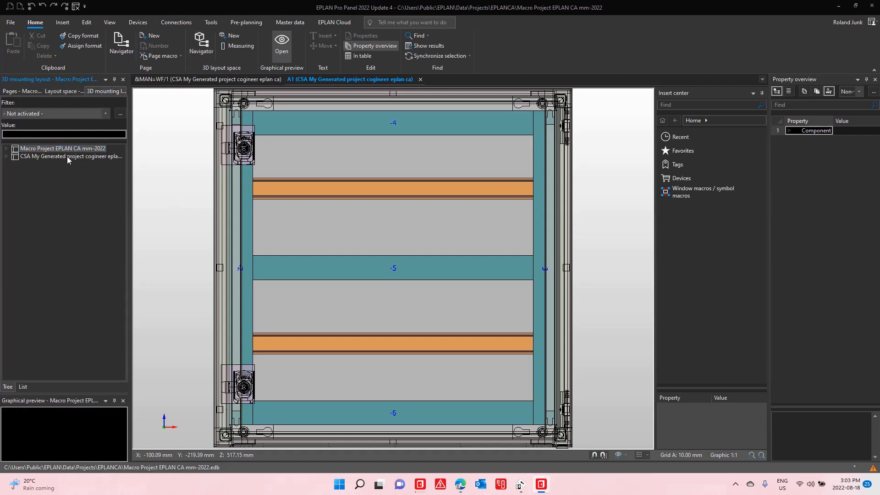
left_click(51, 171)
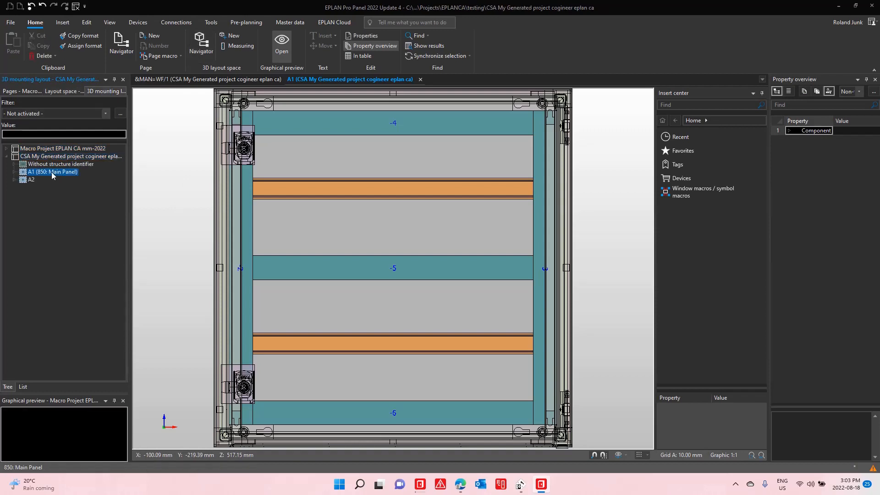
left_click(14, 171)
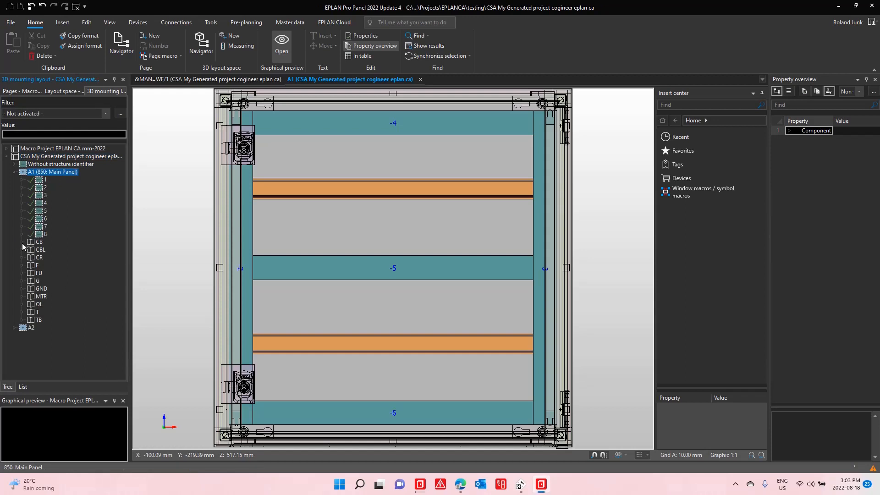
left_click(21, 242)
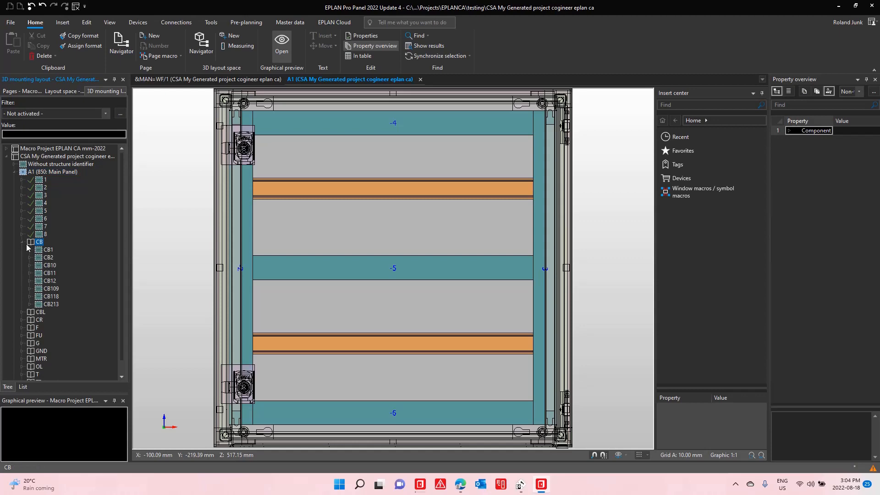
left_click(49, 249)
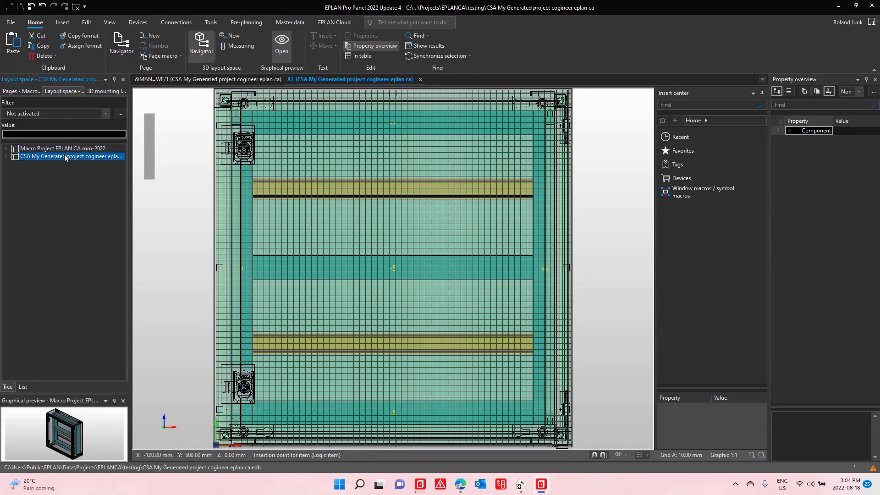
Show all enclosure parts, reopen the mounting panel front and place breaker CB1, then select the remaining CB breakers
right_click(65, 156)
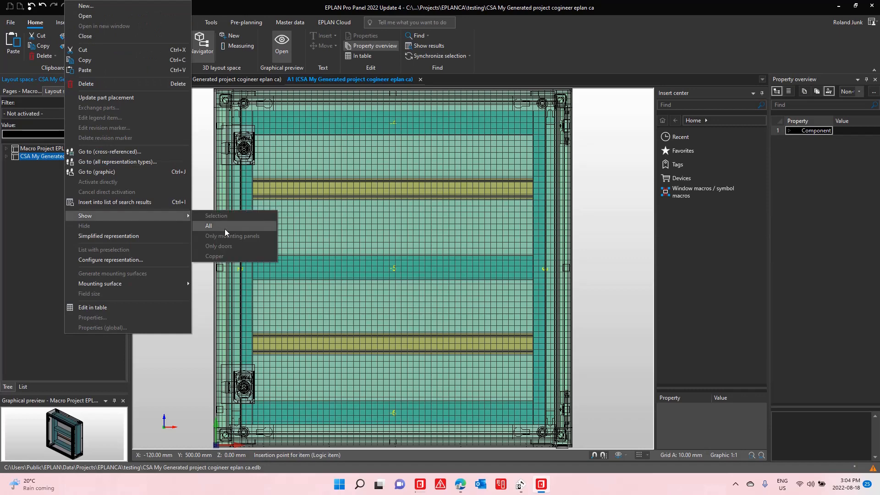
left_click(208, 226)
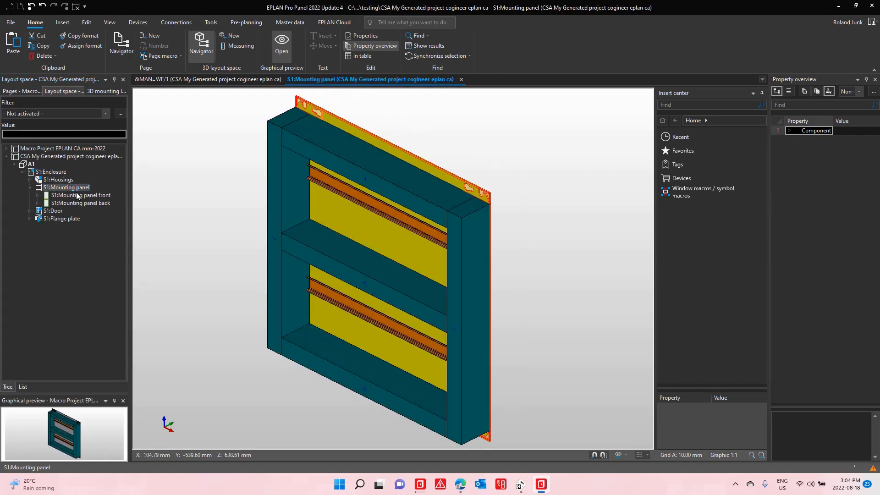
double_click(79, 195)
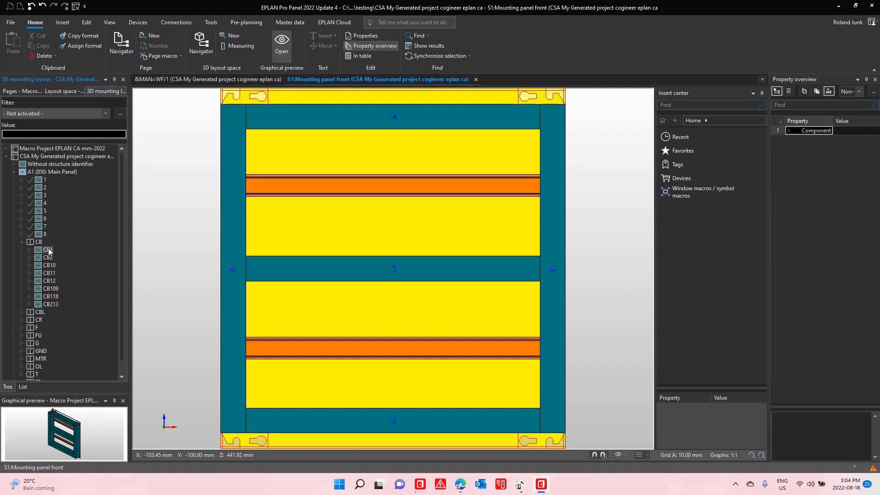
left_click(46, 249)
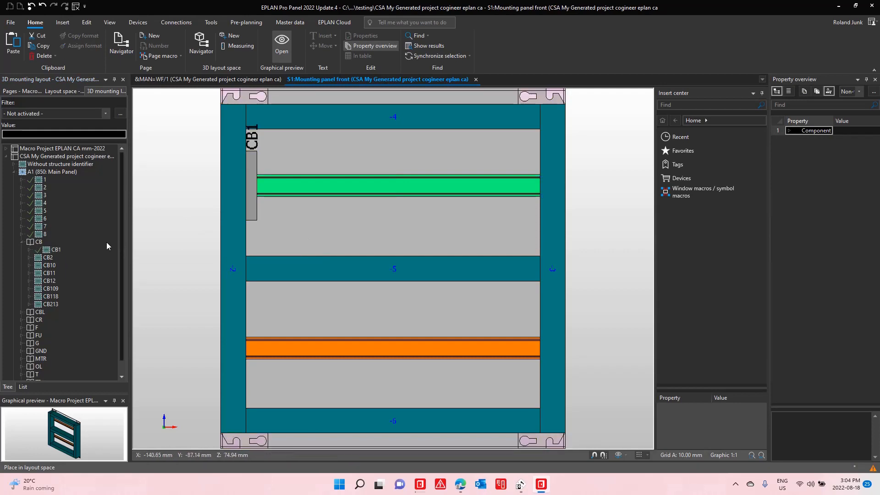
left_click(49, 304)
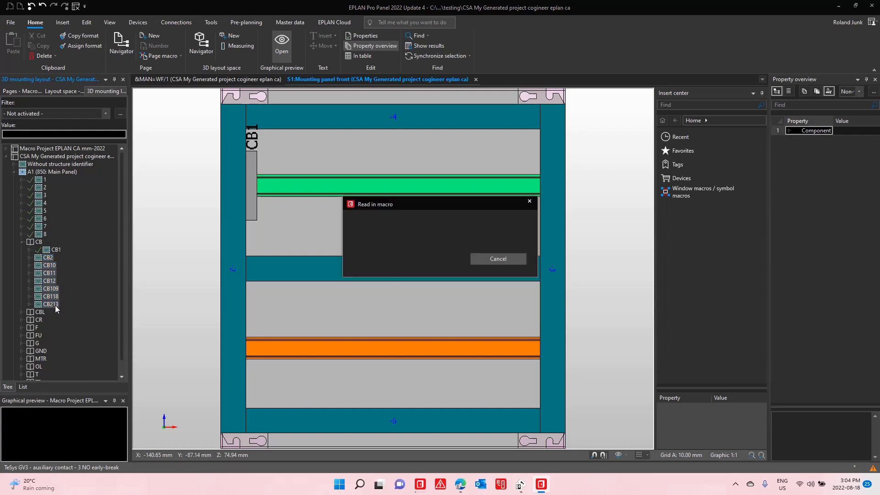
mouse_move(406, 231)
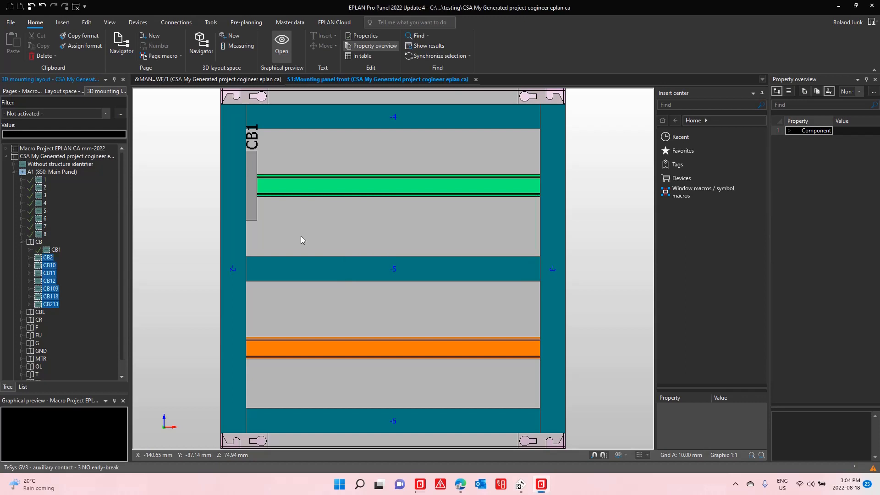
mouse_move(301, 240)
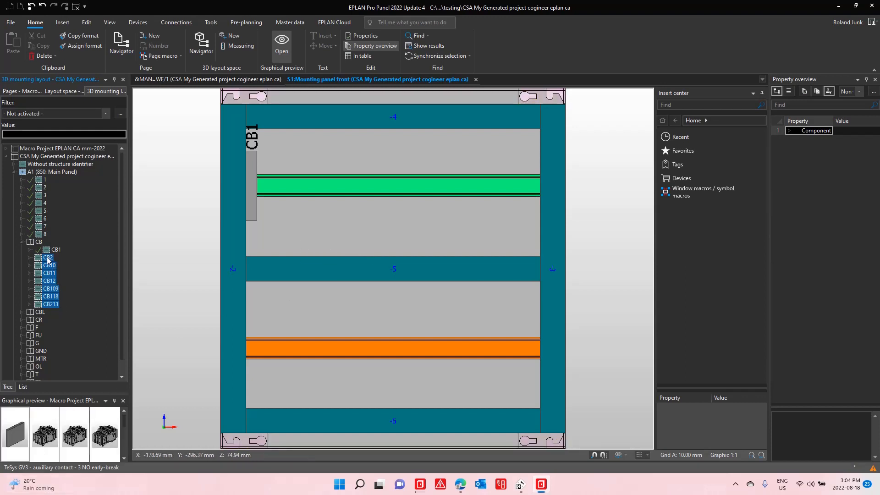
Pick up the selected breakers and place CB2 and CB10 beside CB1 on the upper rail
left_click(273, 190)
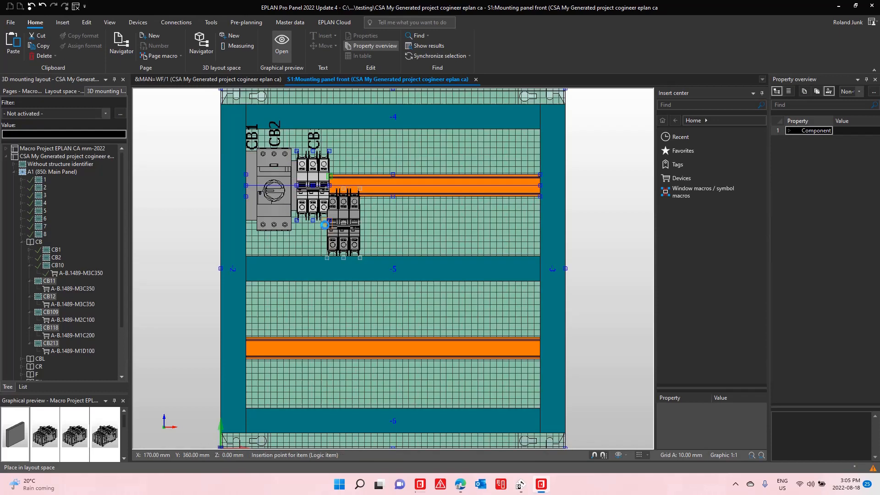
mouse_move(135, 301)
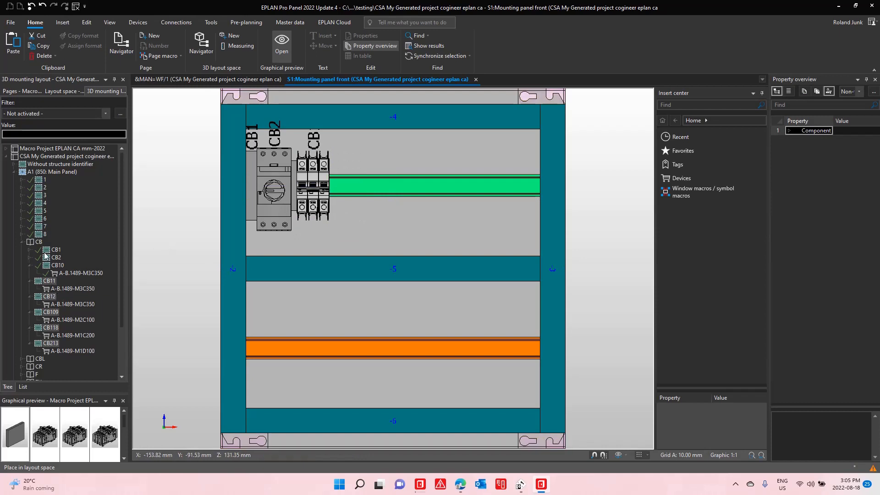
Filter the navigator to Unplaced parts and expand the remaining CB breakers CB11–CB213
left_click(33, 242)
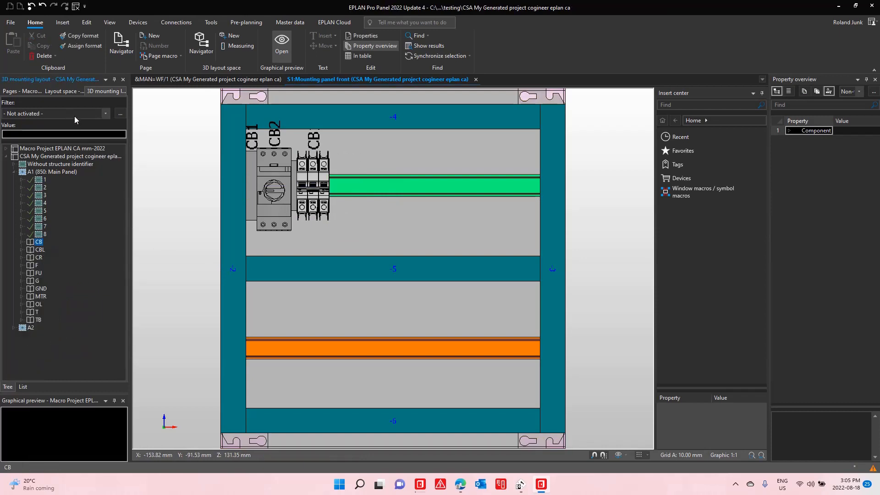
left_click(105, 114)
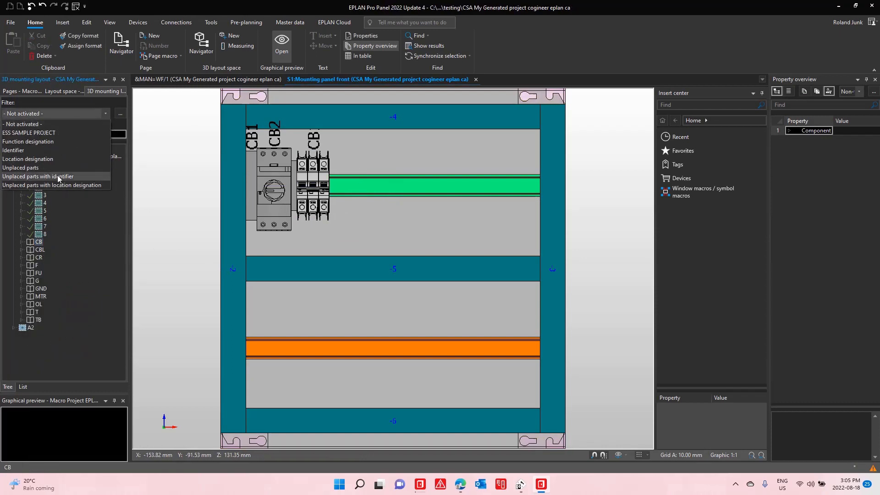
left_click(20, 167)
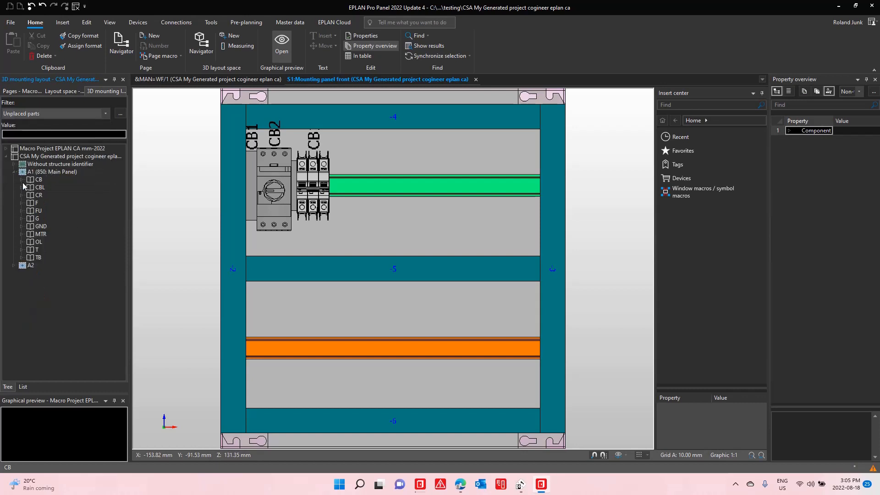
left_click(47, 187)
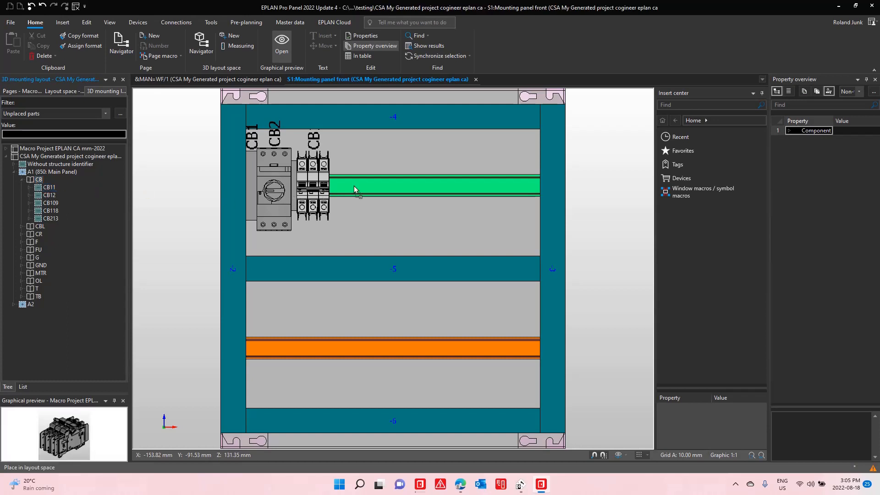
mouse_move(331, 189)
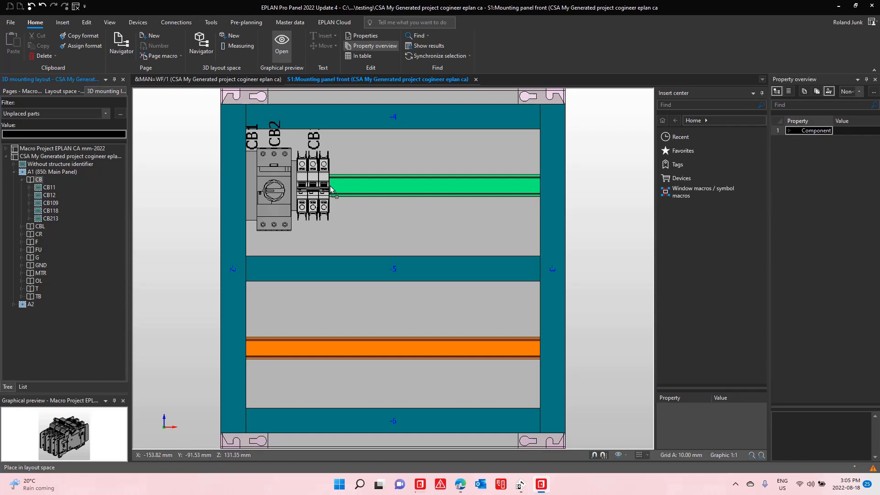
mouse_move(330, 185)
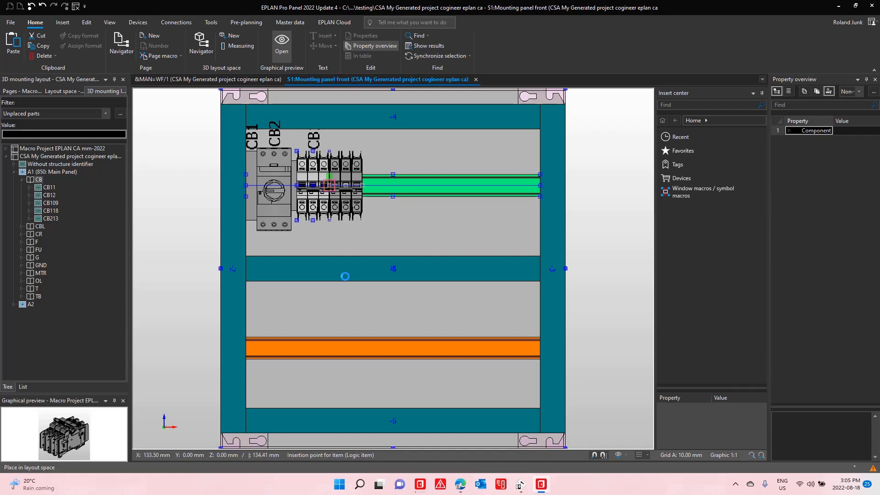
mouse_move(362, 271)
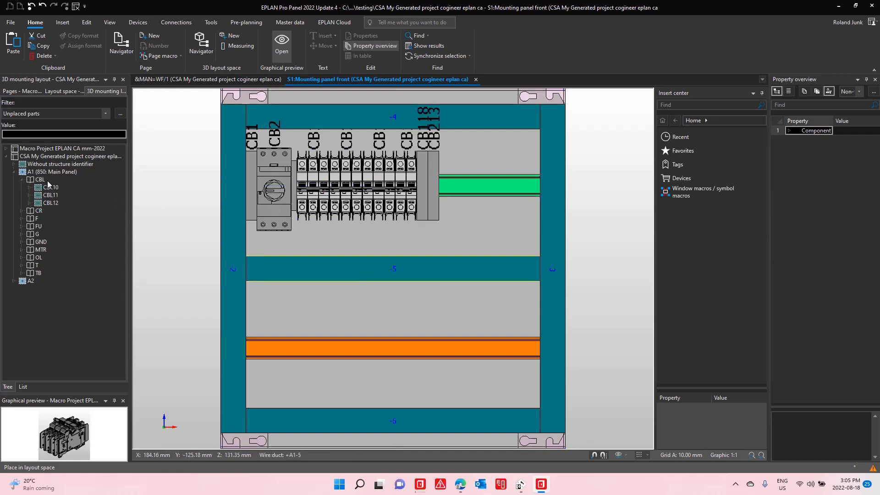
Pick up relays CR10, CR11 and CR12 for placement on the upper rail after the breakers
left_click(38, 211)
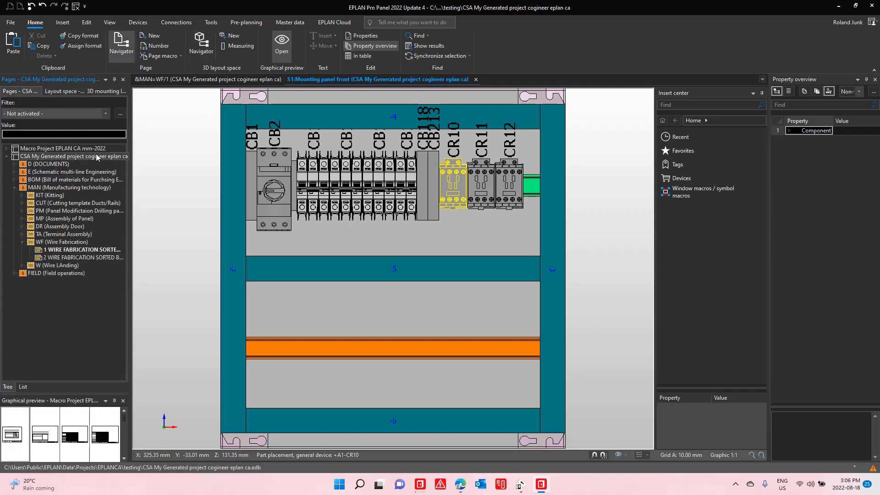
Generate/update the report pages and open the MAN > CUT > A1 cutting template sheet
left_click(211, 22)
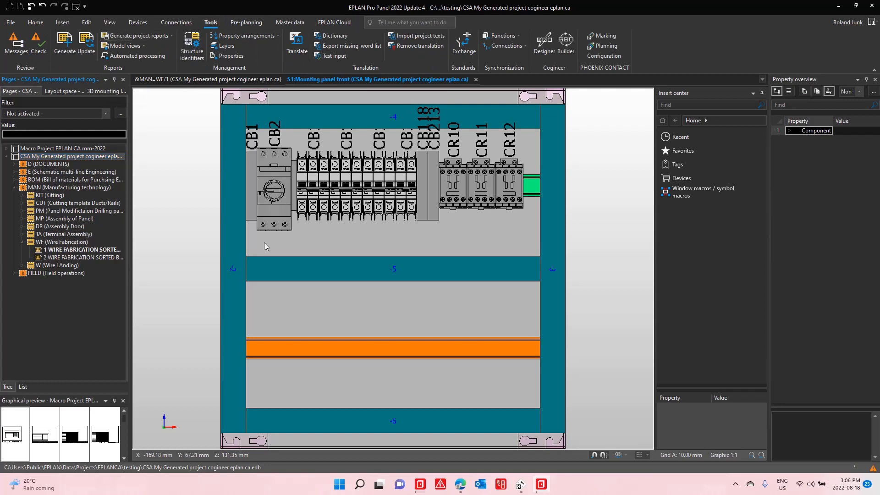
left_click(74, 43)
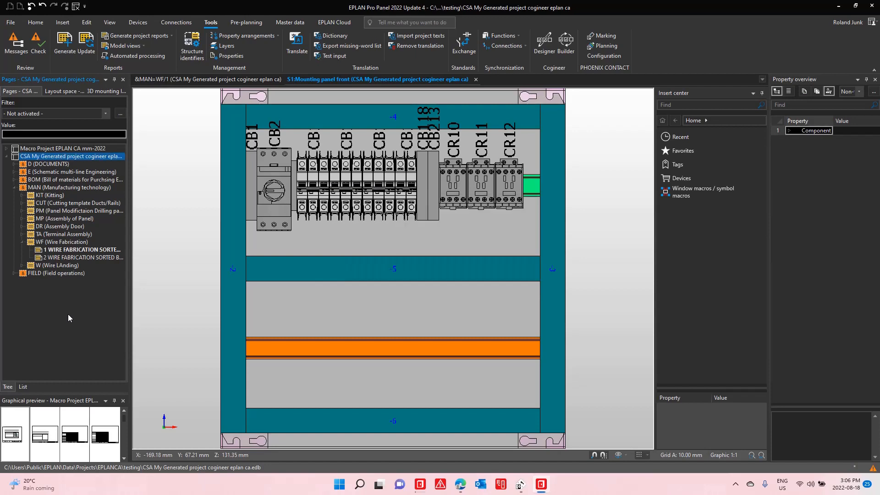
left_click(77, 203)
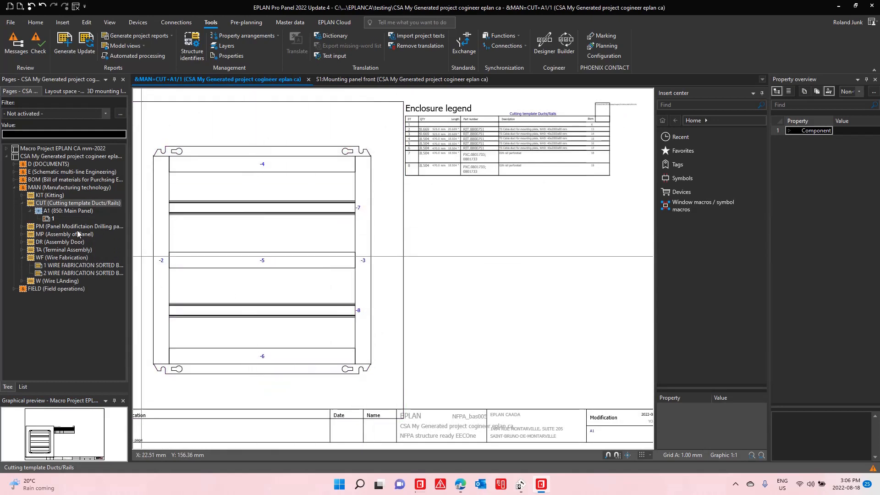
View the A1 drilling pattern sheet and the panel assembly sheet, then select the project node for sharing
left_click(79, 226)
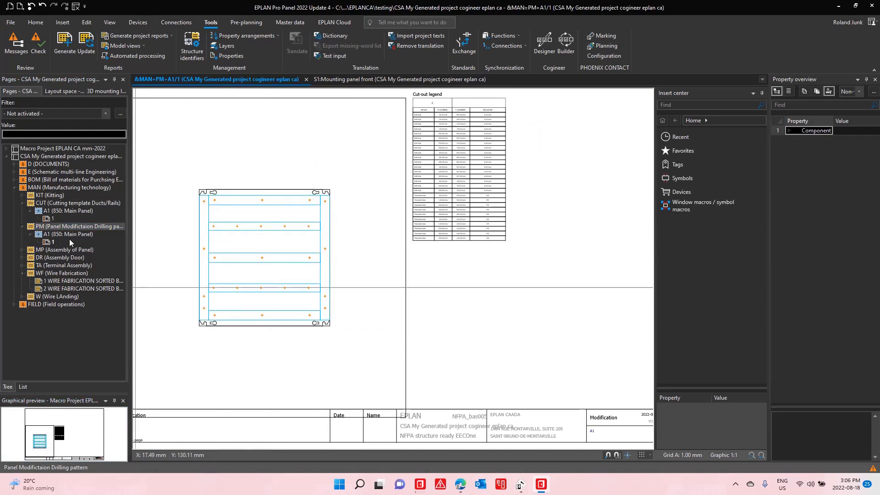
left_click(64, 249)
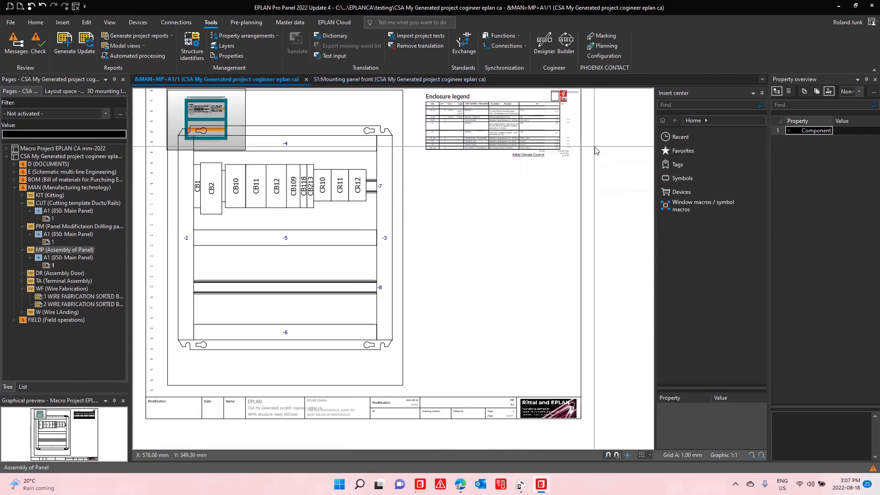
mouse_move(588, 153)
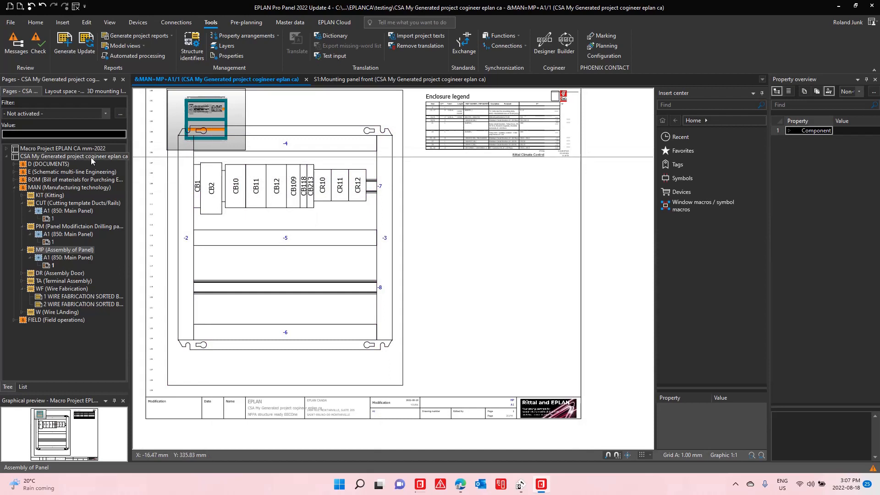
left_click(73, 156)
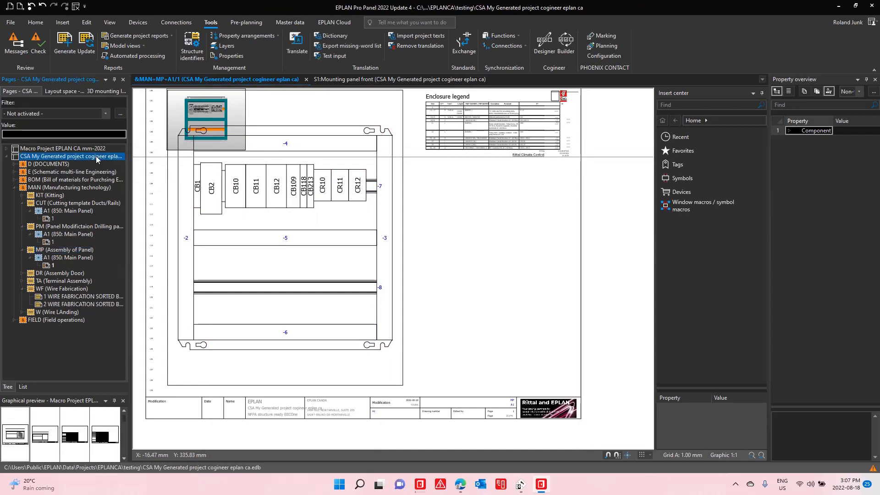
Bring up eVIEW Free from the EPLAN Cloud services to share the project
left_click(334, 22)
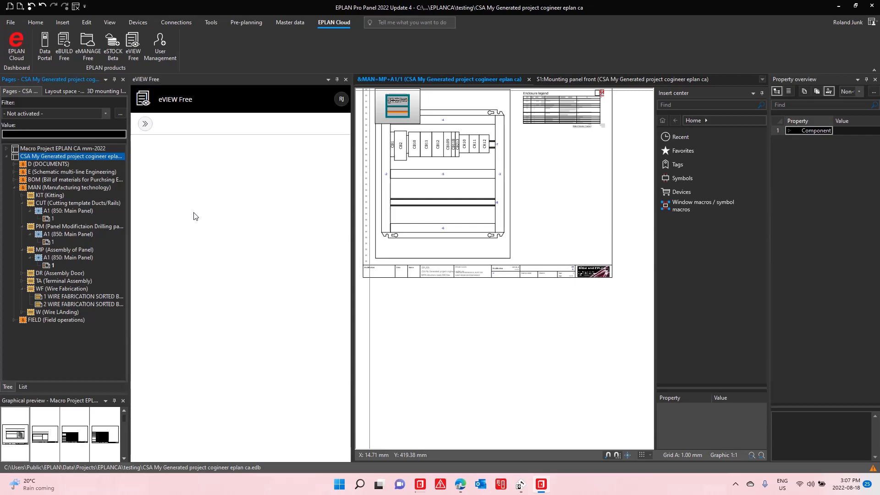
left_click(145, 124)
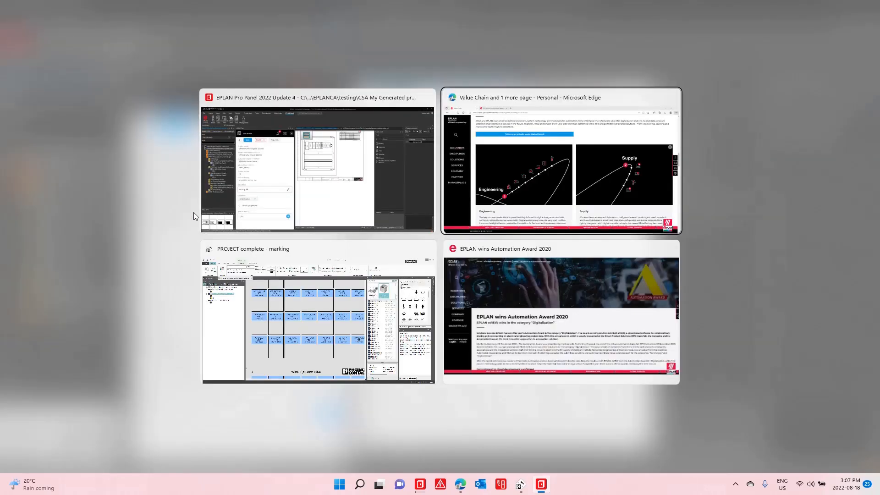
mouse_move(598, 348)
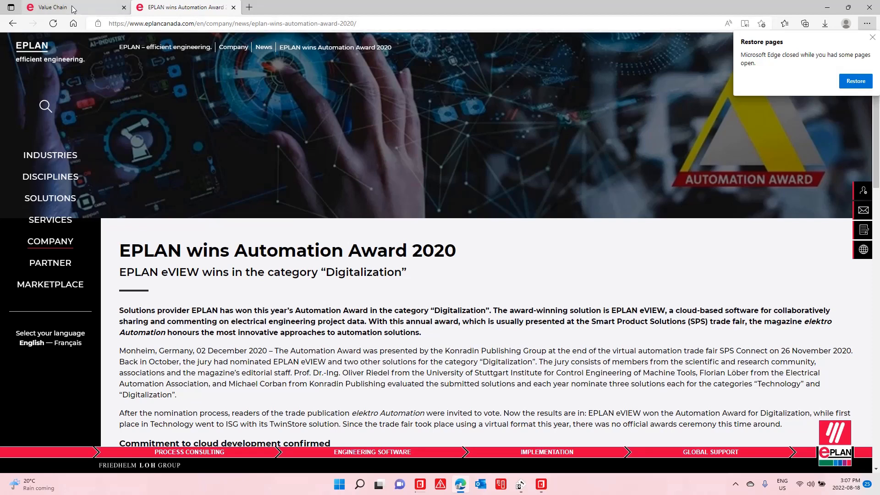
Show the EPLAN Value Chain page with its Engineering and Supply stages in Edge
left_click(56, 7)
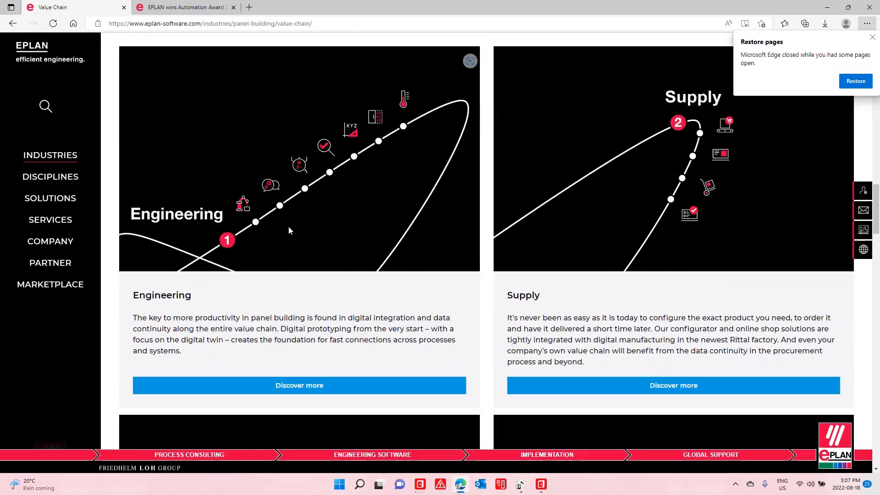